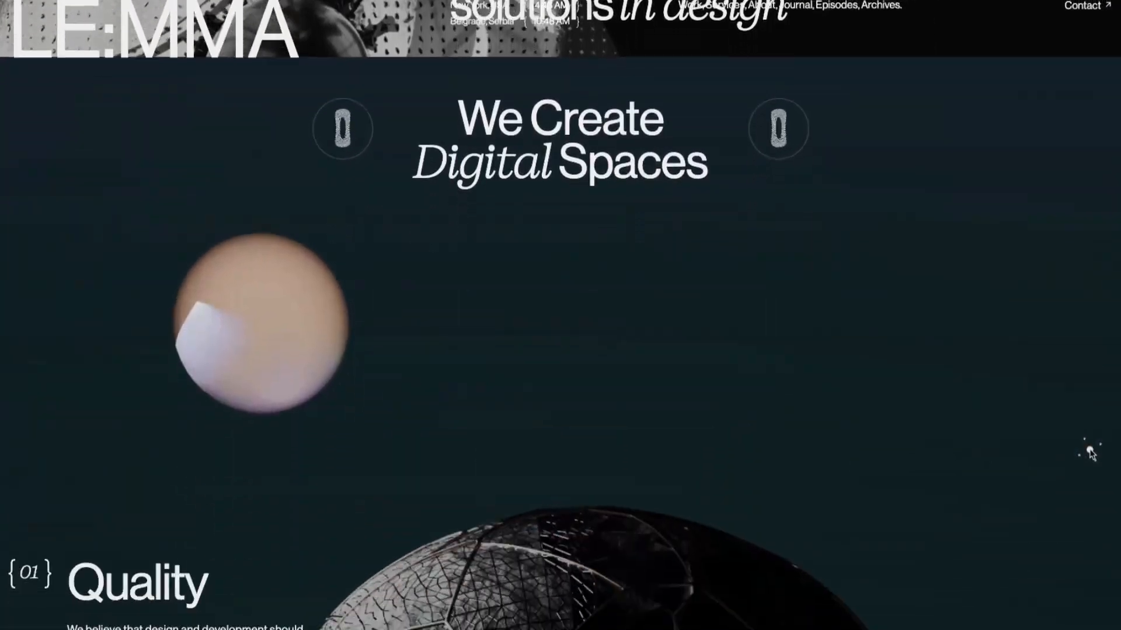
Add a full-width container with a 100vh minimum height
{"action": "scroll", "scroll_direction": "down", "scroll_amount": 3}
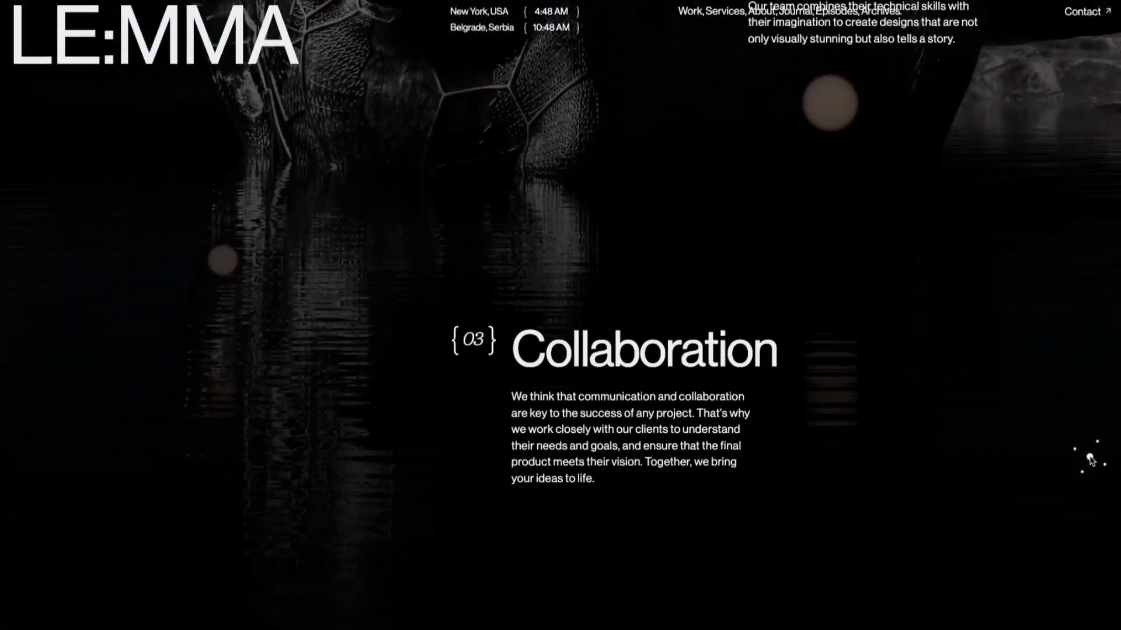
{"action": "scroll", "scroll_direction": "down", "scroll_amount": 3}
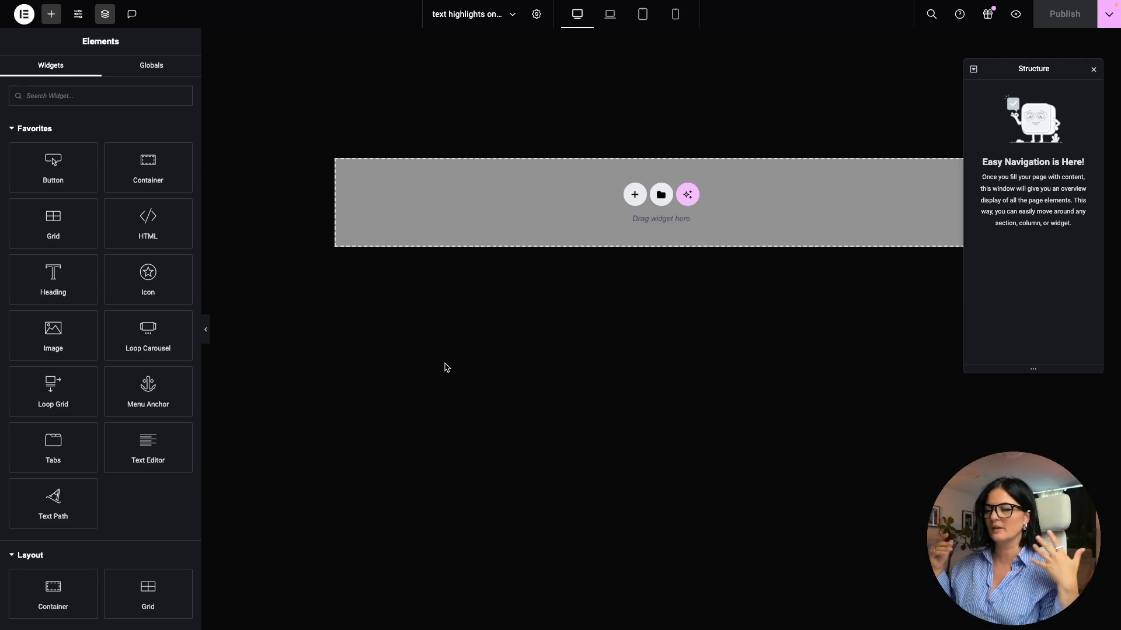
{"action": "left_click", "coordinate": [634, 195]}
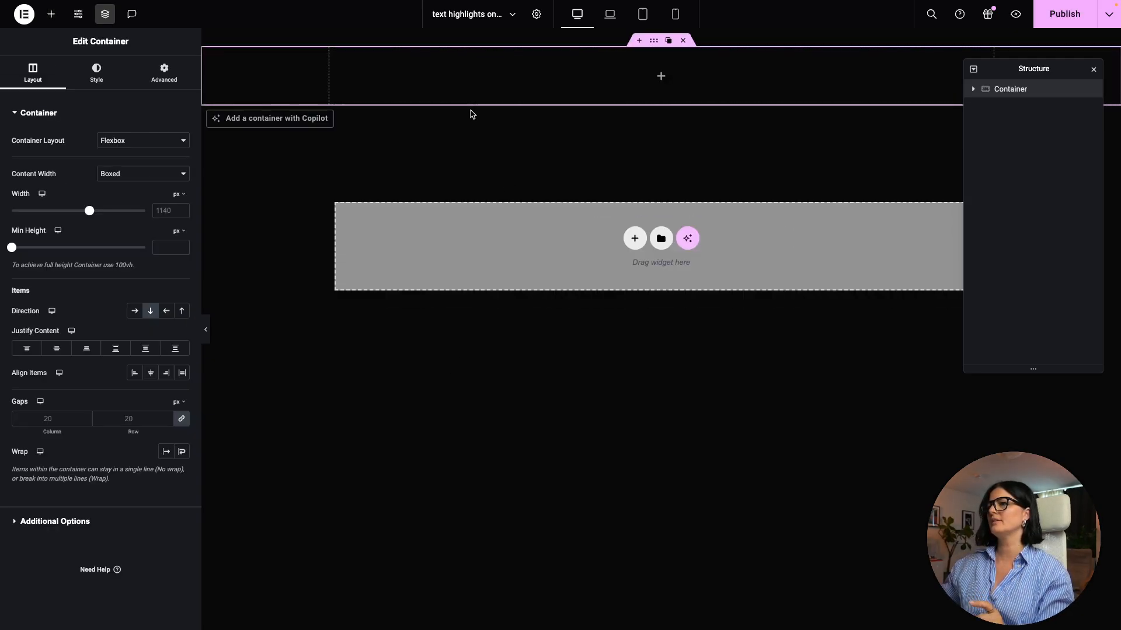
{"action": "left_click", "coordinate": [141, 174]}
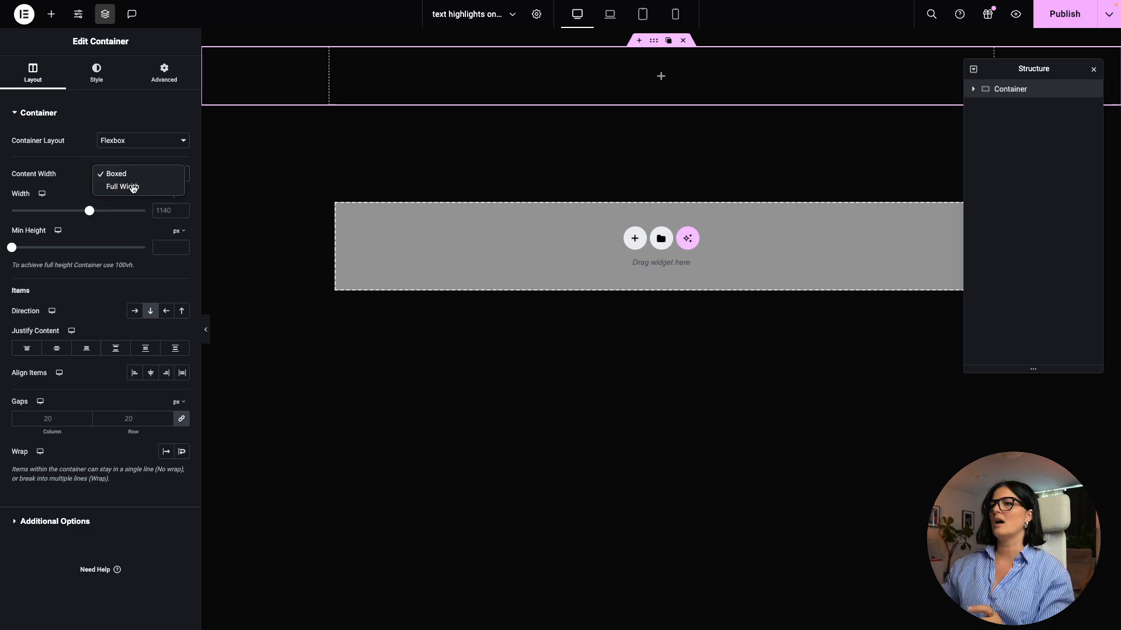
{"action": "left_click", "coordinate": [121, 187]}
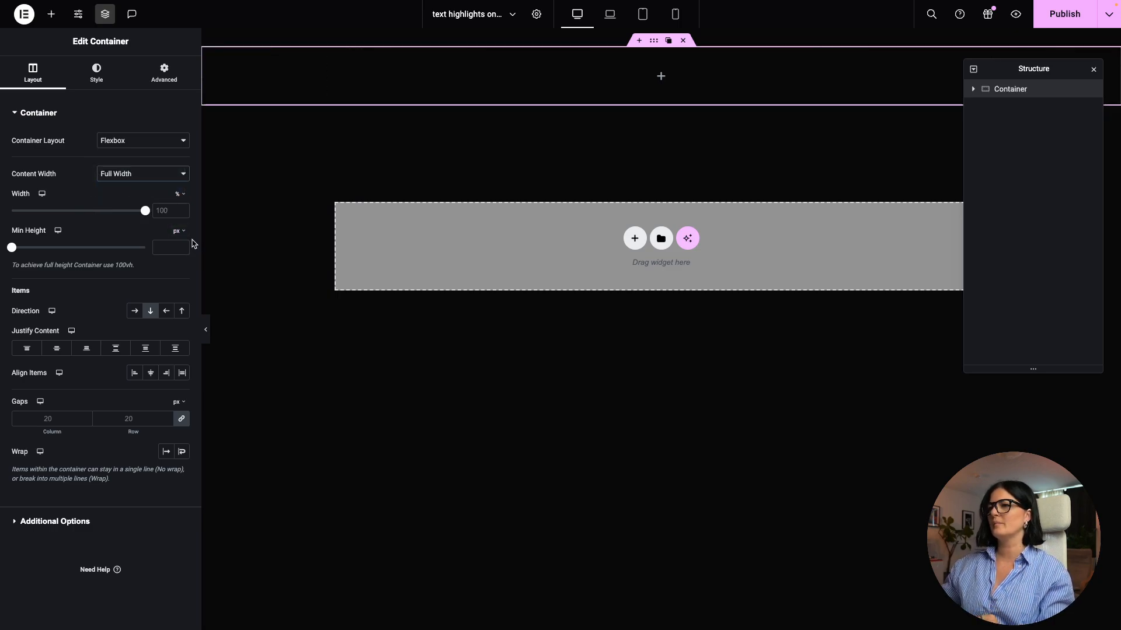
{"action": "left_click", "coordinate": [178, 230]}
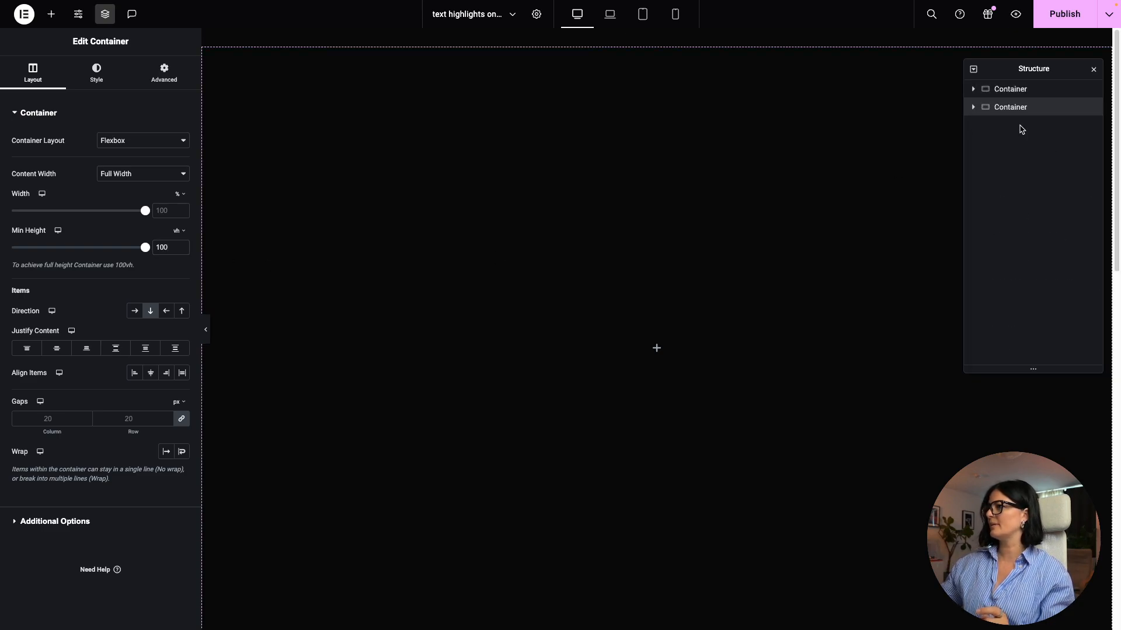
Duplicate the container into three, shrink the middle one to 40vh, and add a heading
{"action": "left_click", "coordinate": [1010, 89]}
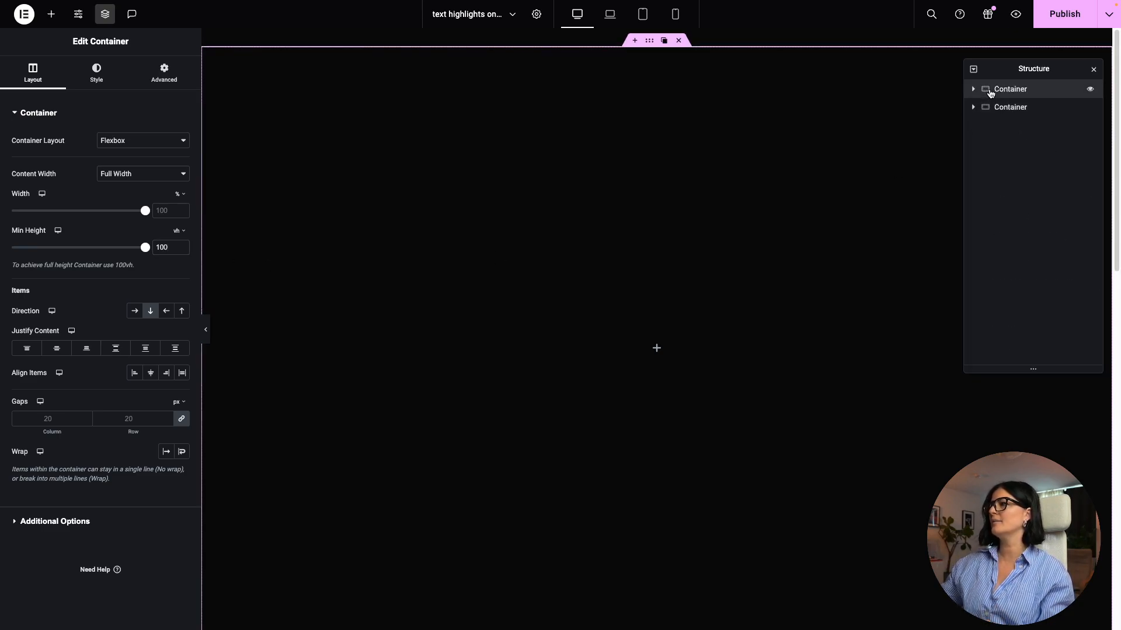
{"action": "right_click", "coordinate": [1010, 89]}
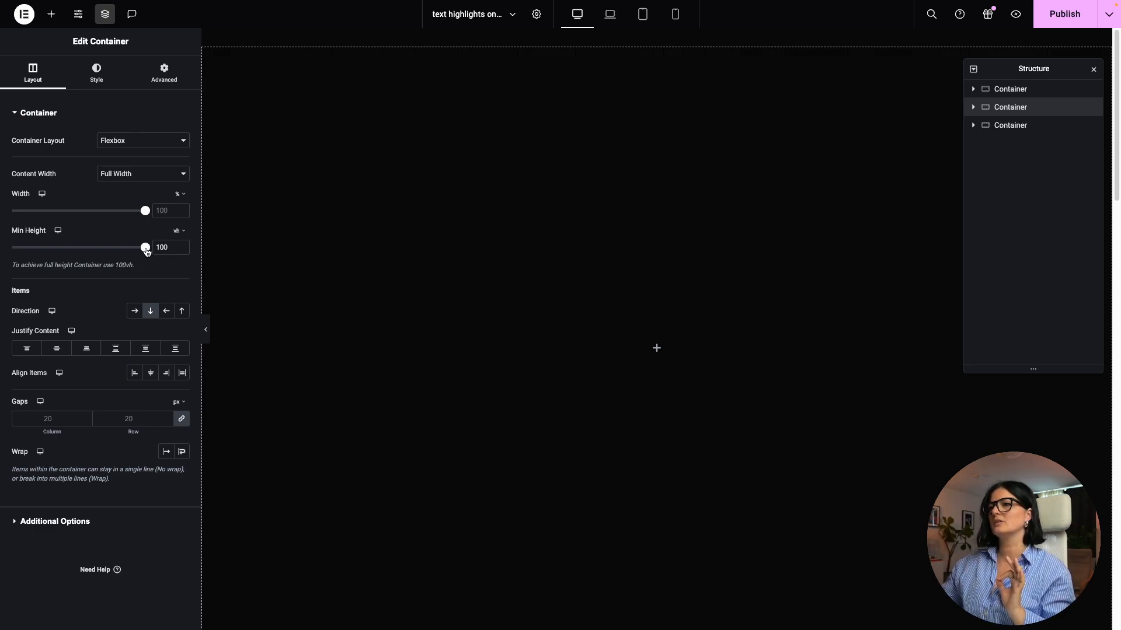
{"action": "left_click_drag", "start_coordinate": [146, 248], "coordinate": [65, 248]}
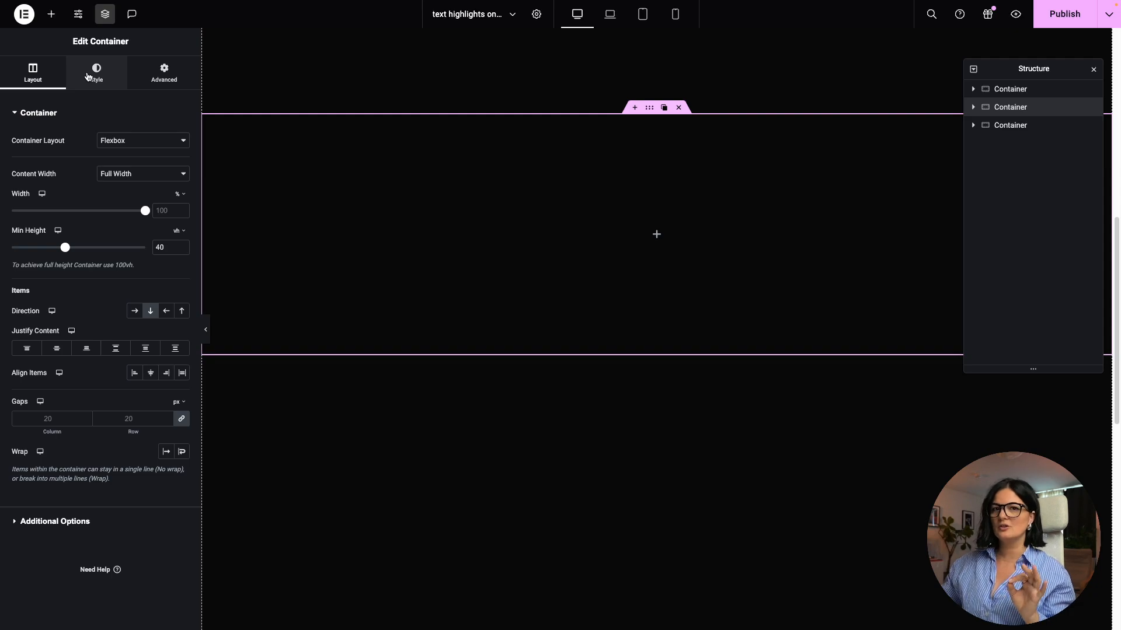
{"action": "left_click", "coordinate": [51, 14]}
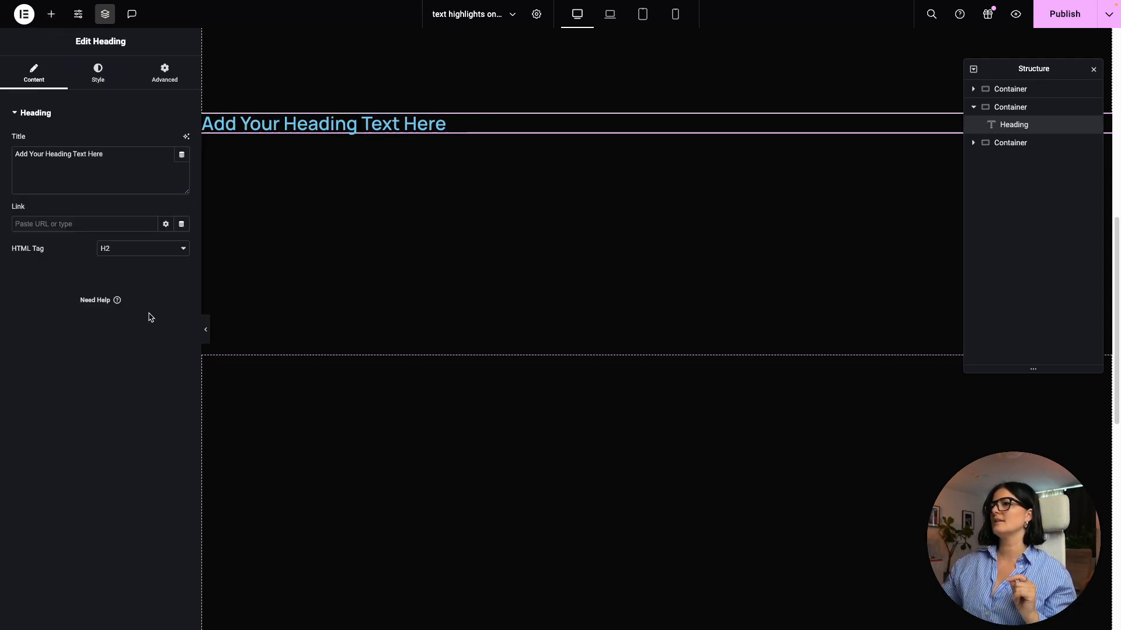
Replace the heading title with the sprint methodology paragraph
{"action": "type", "text": "Th"}
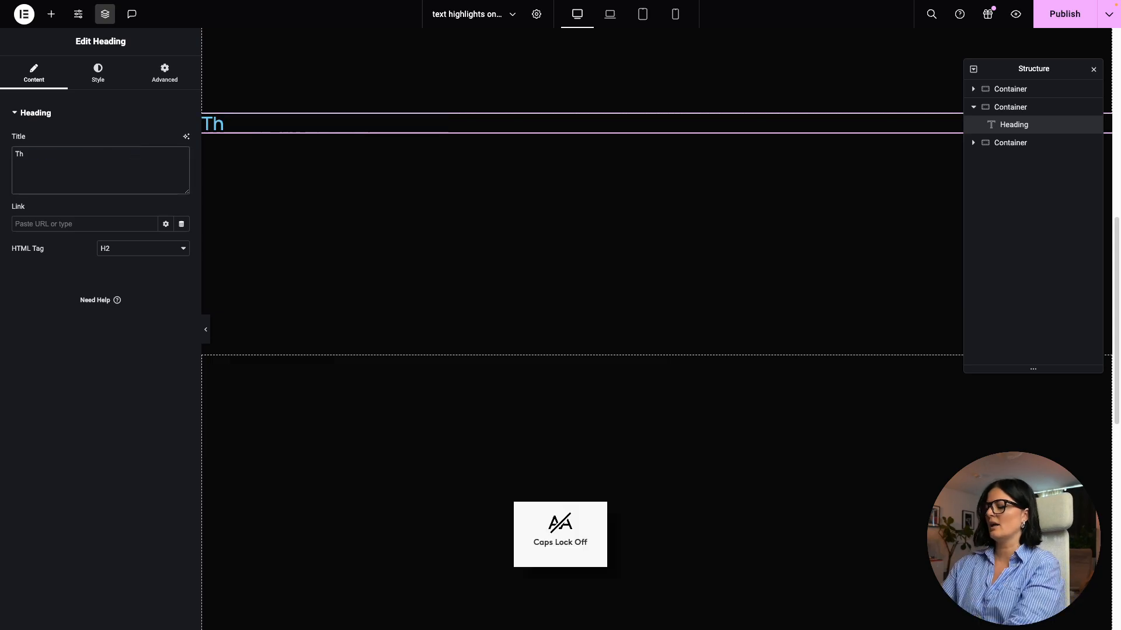
{"action": "key", "text": "backspace"}
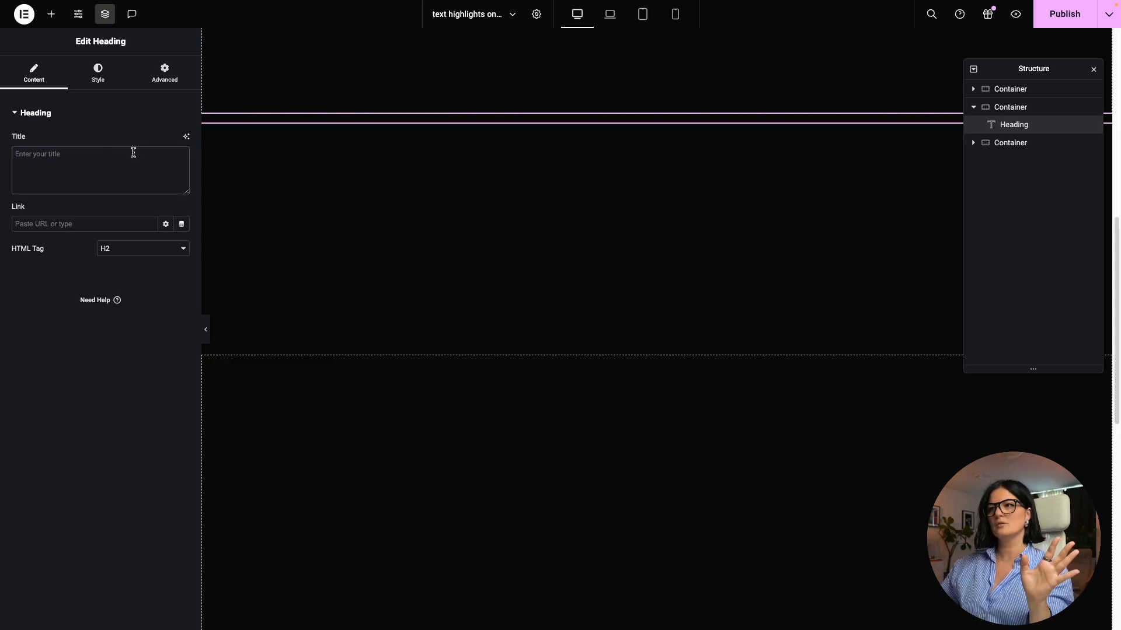
{"action": "type", "text": "Our sprint methodology ensures that we define tasks collaboratively, segment the entire development process, and provide transparent weekly progress reports."}
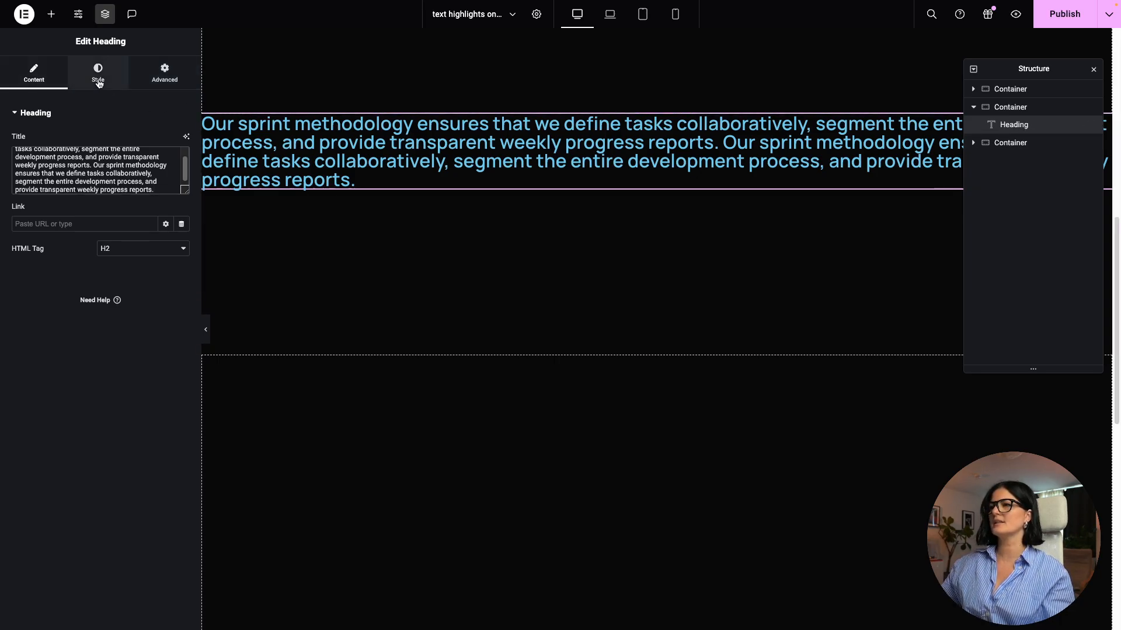
Set the heading text colour to faint translucent grey #A0A0A030
{"action": "left_click", "coordinate": [98, 72]}
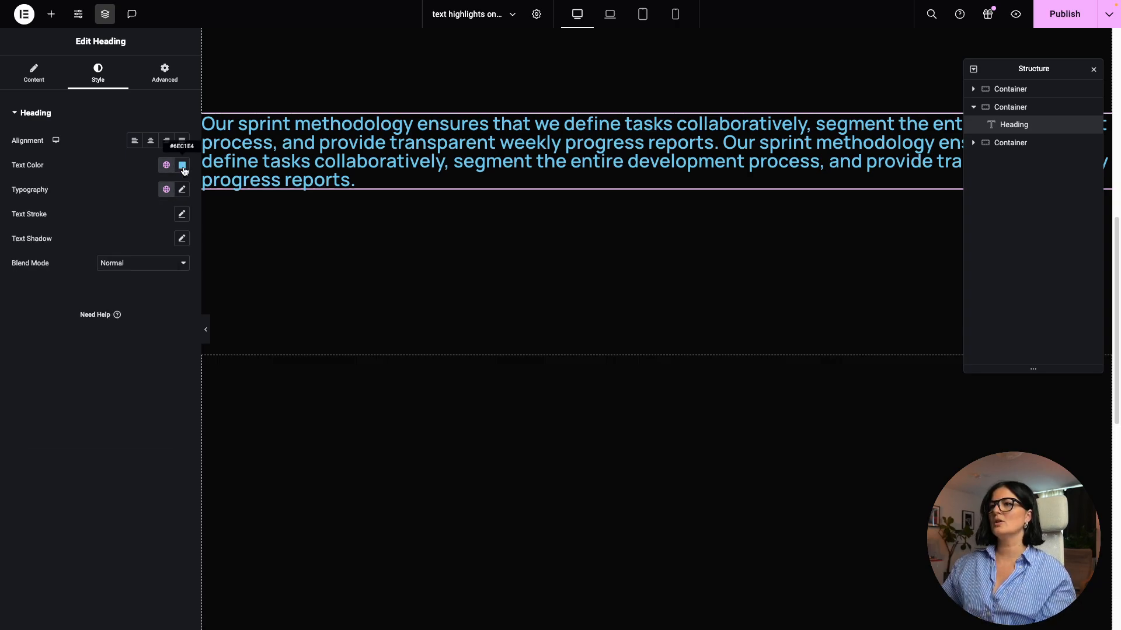
{"action": "left_click", "coordinate": [181, 165]}
{"action": "type", "text": "#B4595930"}
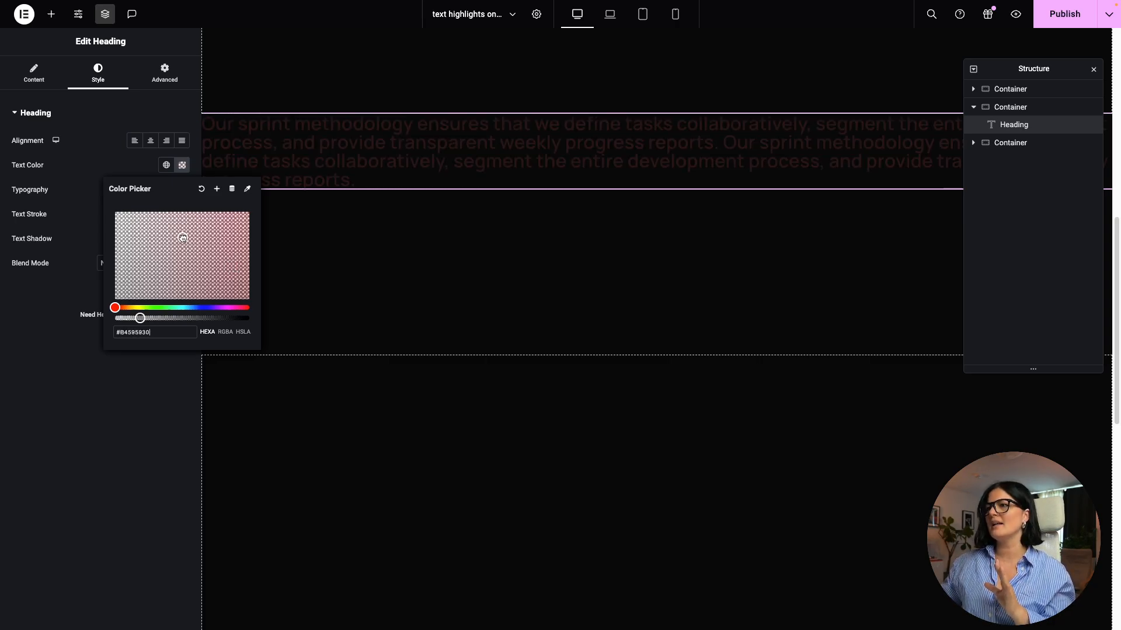
{"action": "left_click_drag", "start_coordinate": [183, 238], "coordinate": [171, 236]}
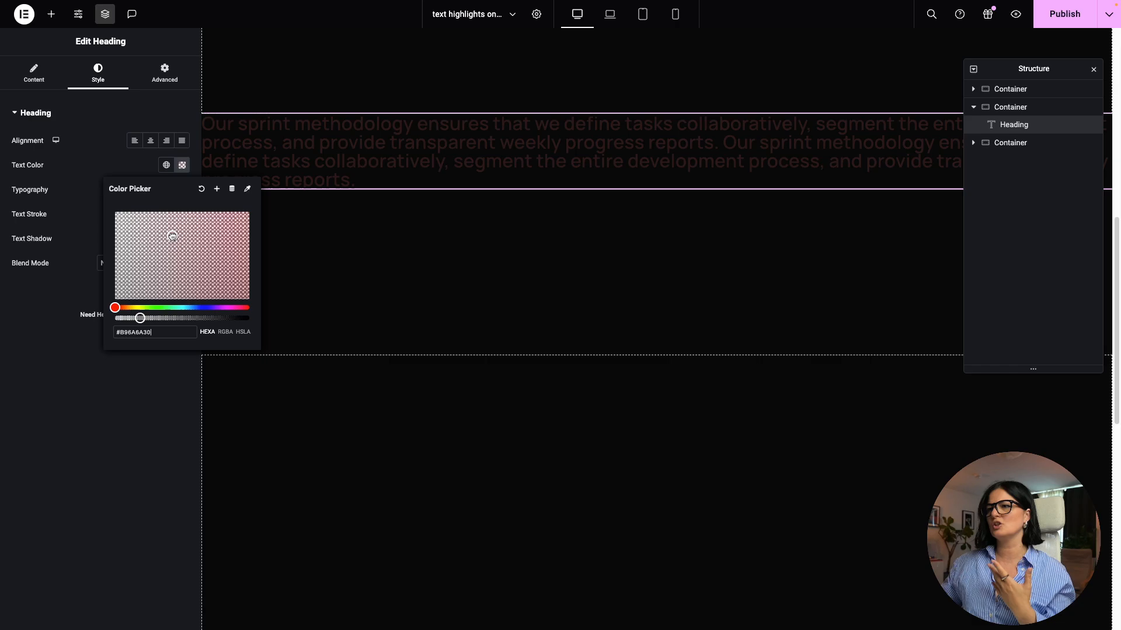
{"action": "left_click", "coordinate": [171, 235]}
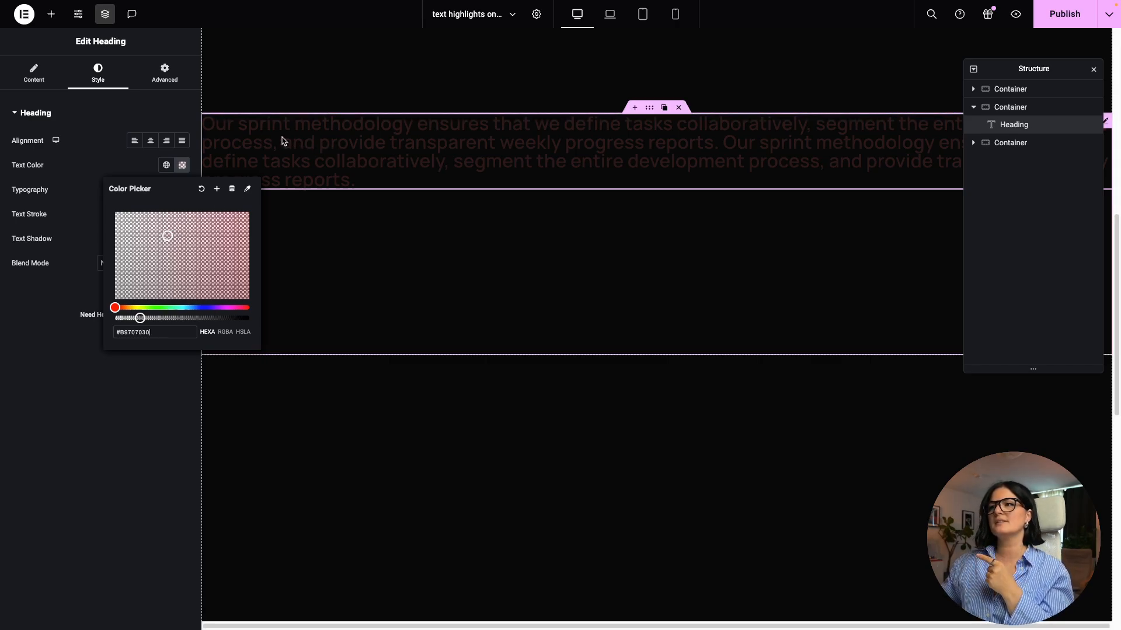
{"action": "mouse_move", "coordinate": [270, 156]}
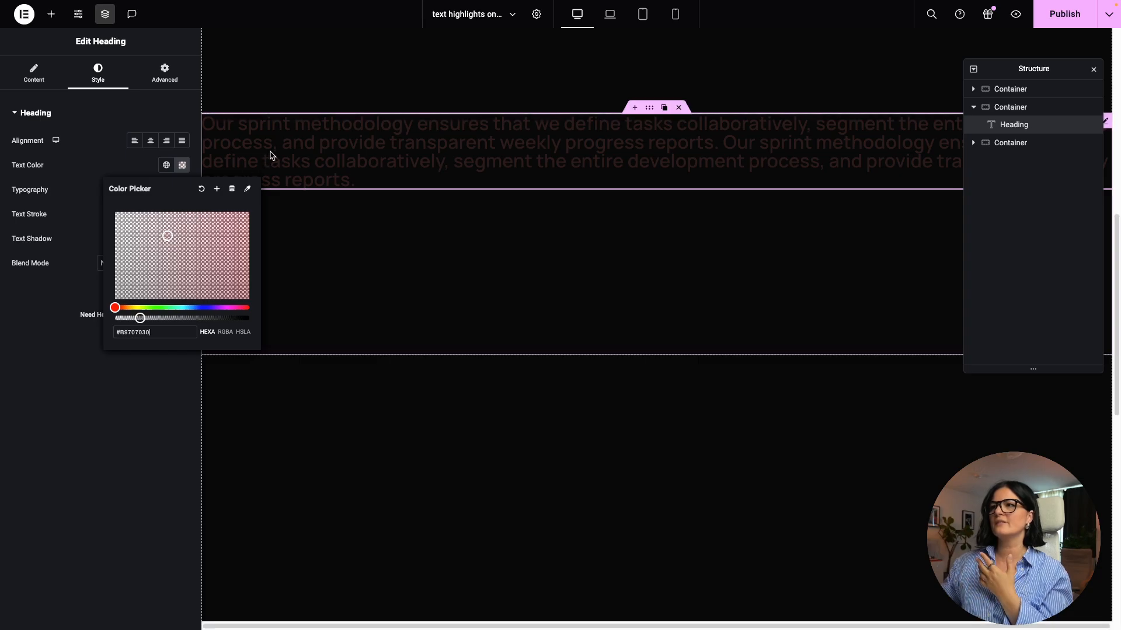
{"action": "mouse_move", "coordinate": [413, 156]}
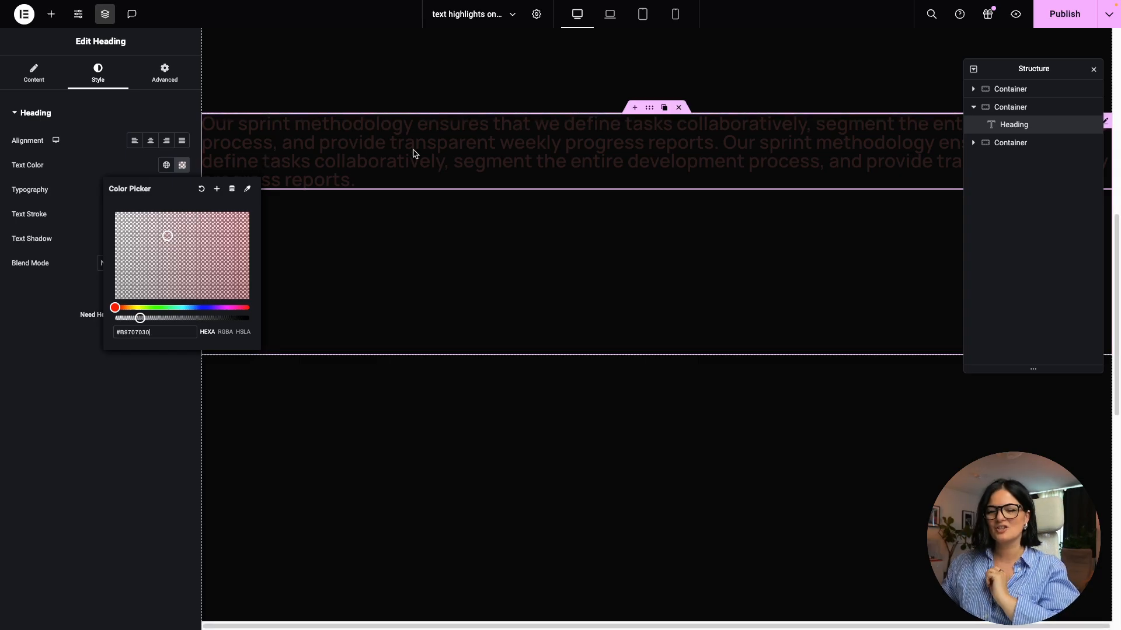
{"action": "triple_click", "coordinate": [140, 332]}
{"action": "type", "text": "A0A0A"}
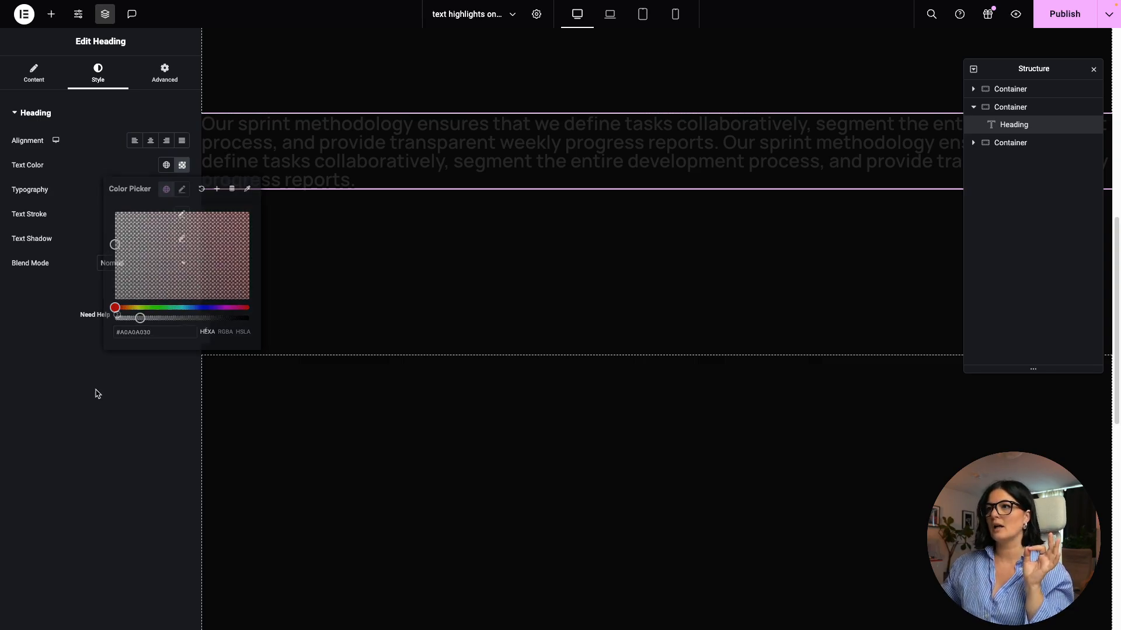
Give the heading a custom width of about 43%
{"action": "left_click", "coordinate": [165, 73]}
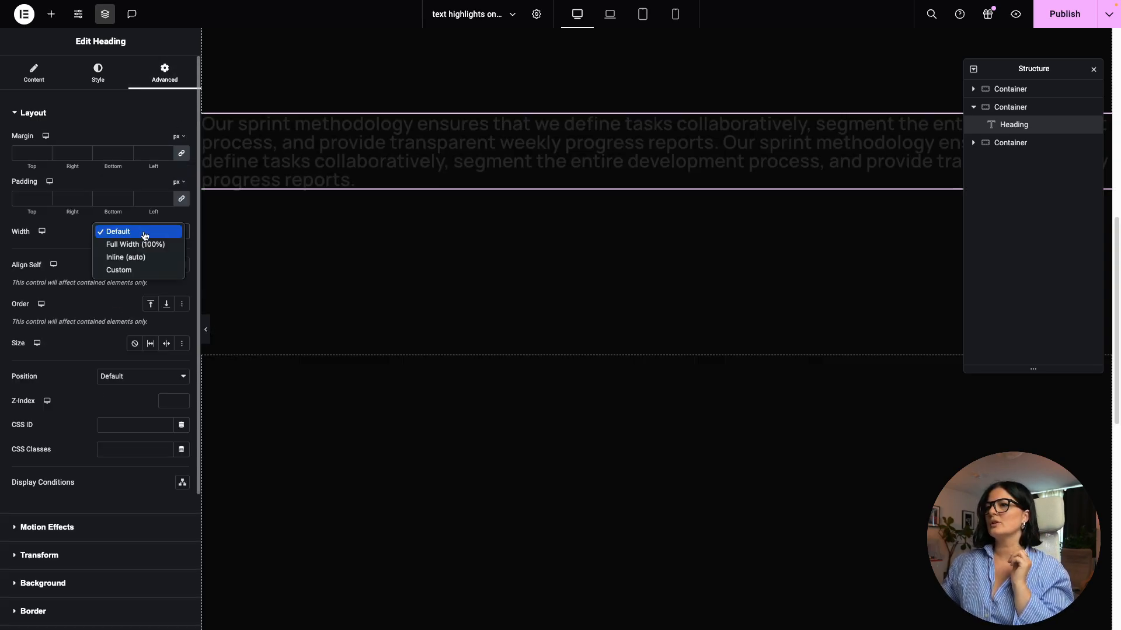
{"action": "left_click", "coordinate": [118, 270]}
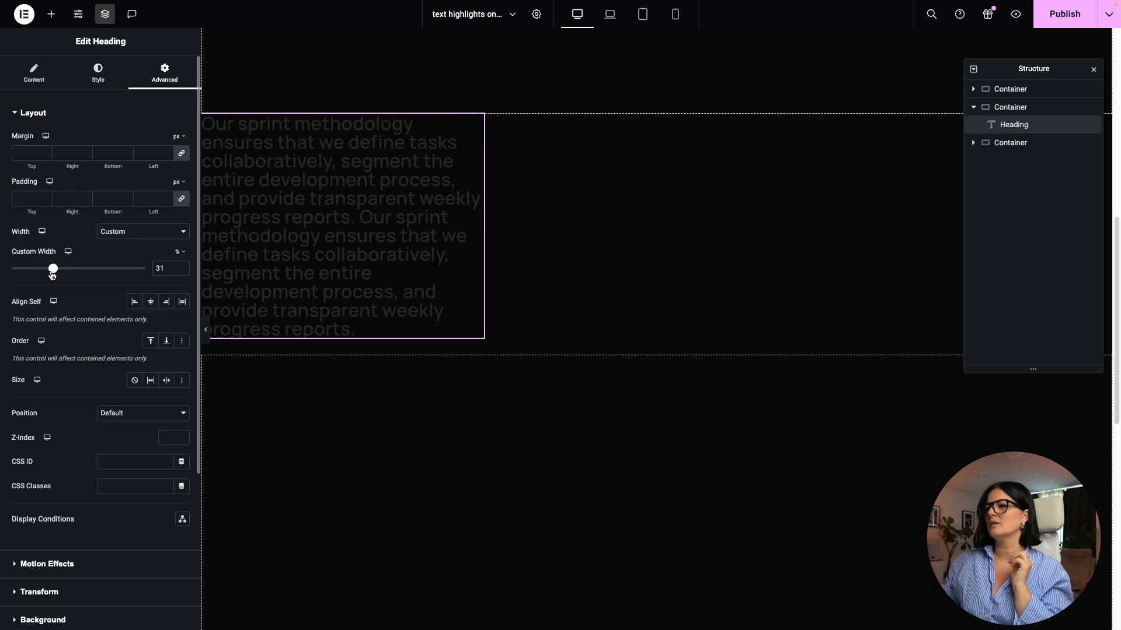
{"action": "left_click_drag", "start_coordinate": [52, 268], "coordinate": [70, 268]}
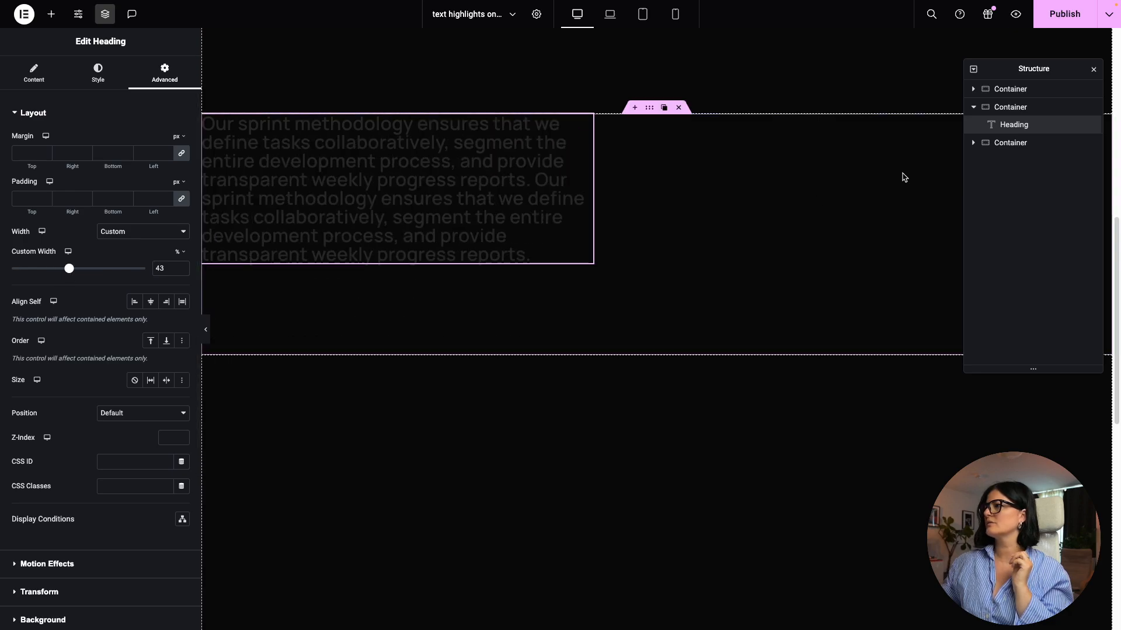
Keep the heading left-aligned in the middle container and pad the container 50 px on the left
{"action": "left_click", "coordinate": [1010, 106]}
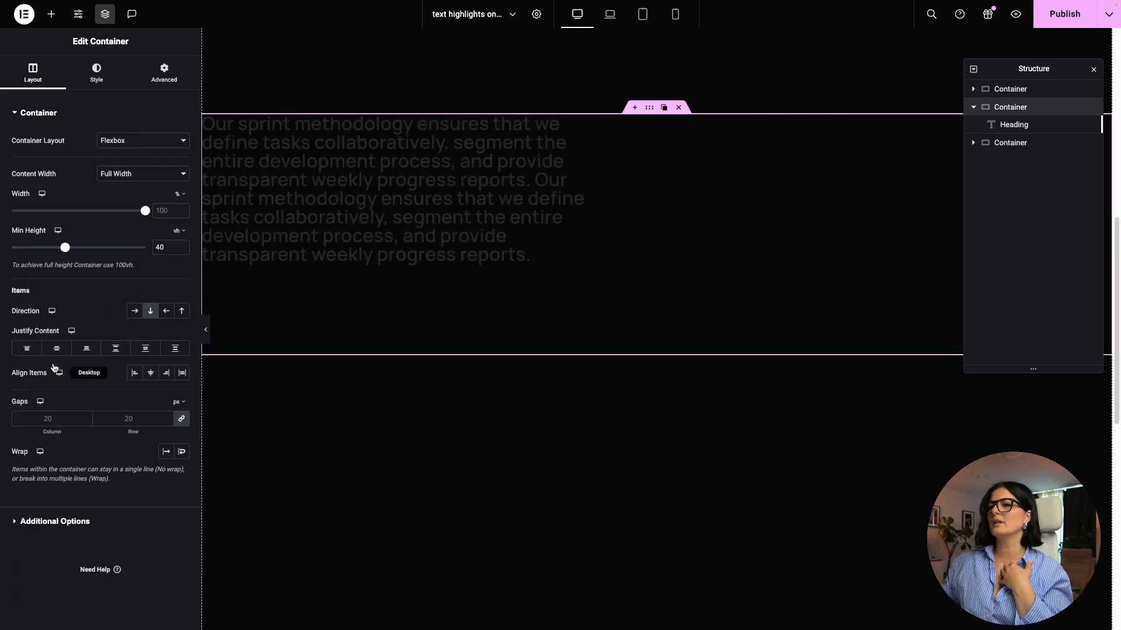
{"action": "left_click", "coordinate": [150, 372]}
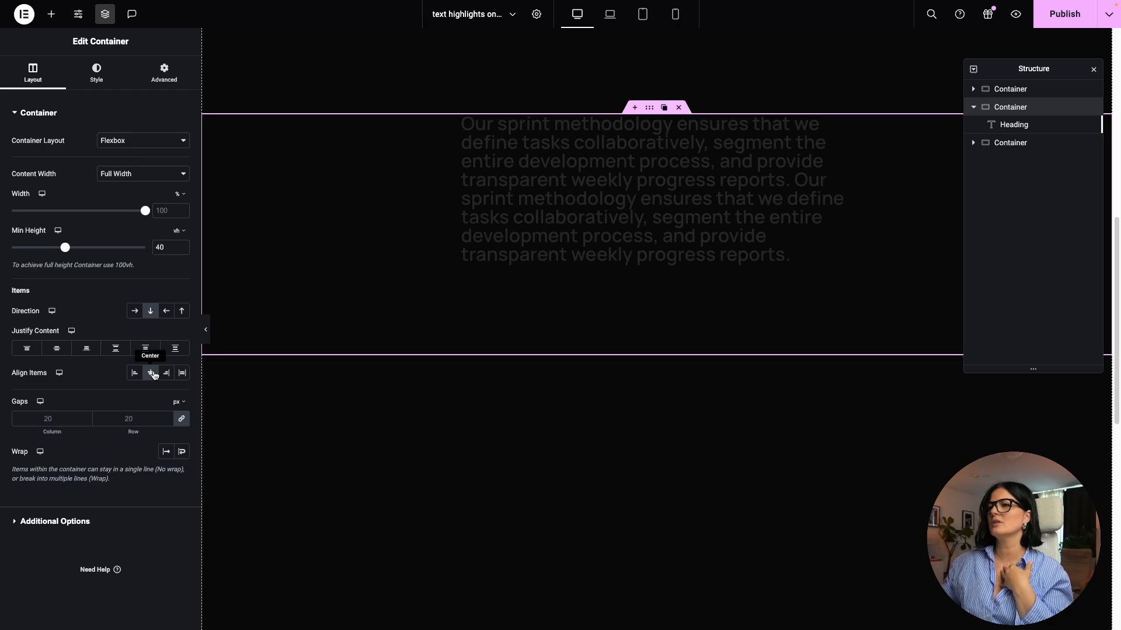
{"action": "left_click", "coordinate": [134, 372]}
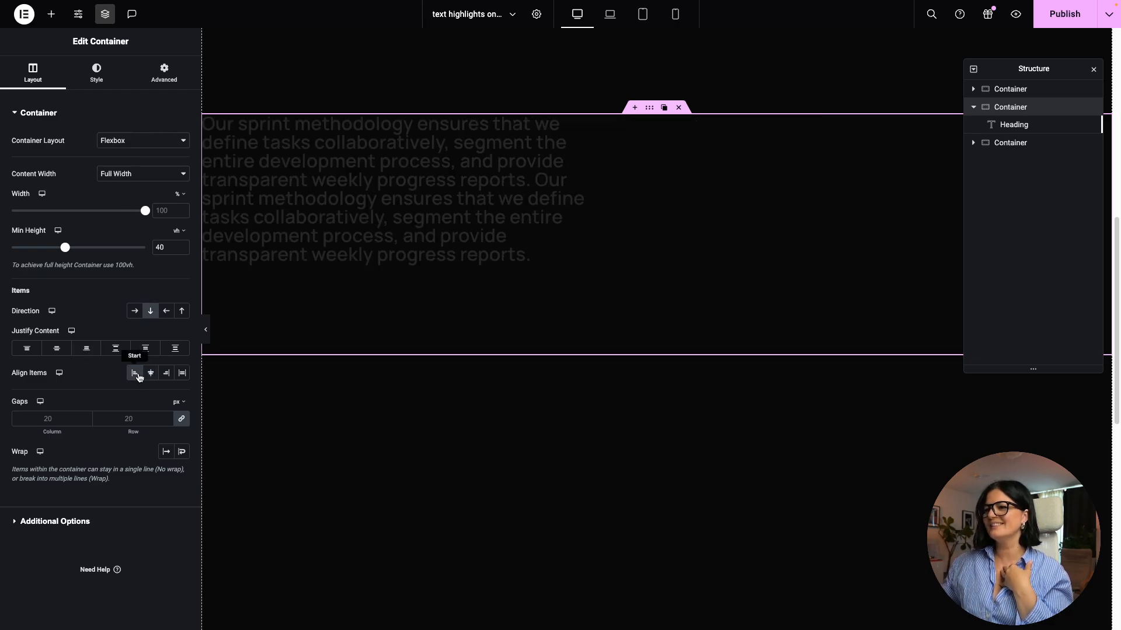
{"action": "left_click", "coordinate": [163, 73]}
{"action": "type", "text": "50"}
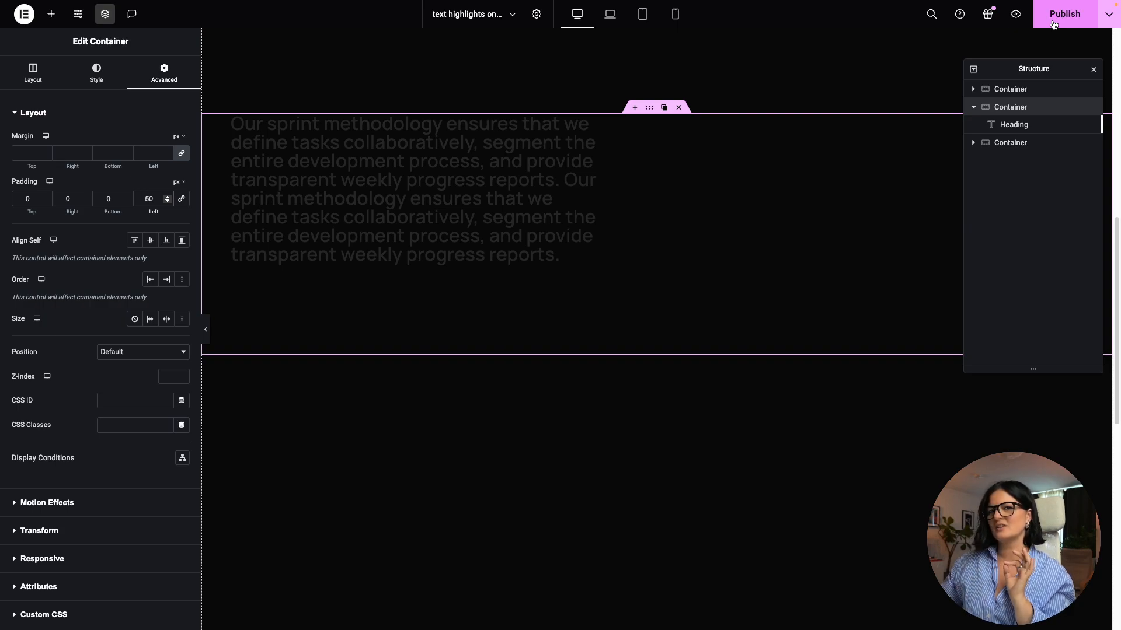
Publish the page and give the heading's container the cool-split CSS class
{"action": "left_click", "coordinate": [1064, 13]}
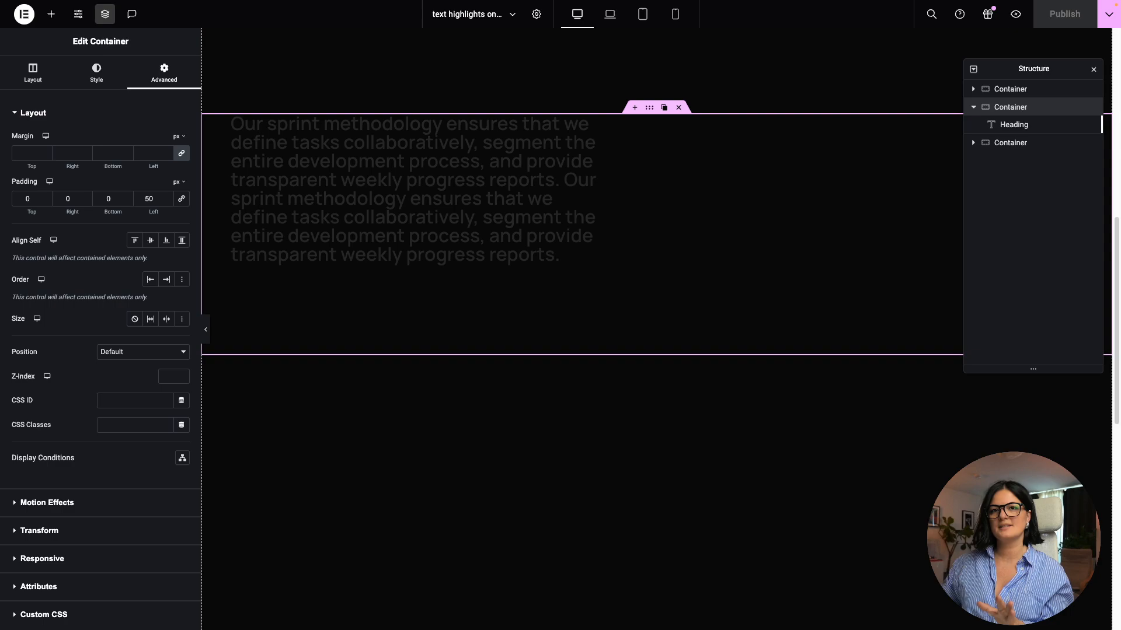
{"action": "mouse_move", "coordinate": [145, 422]}
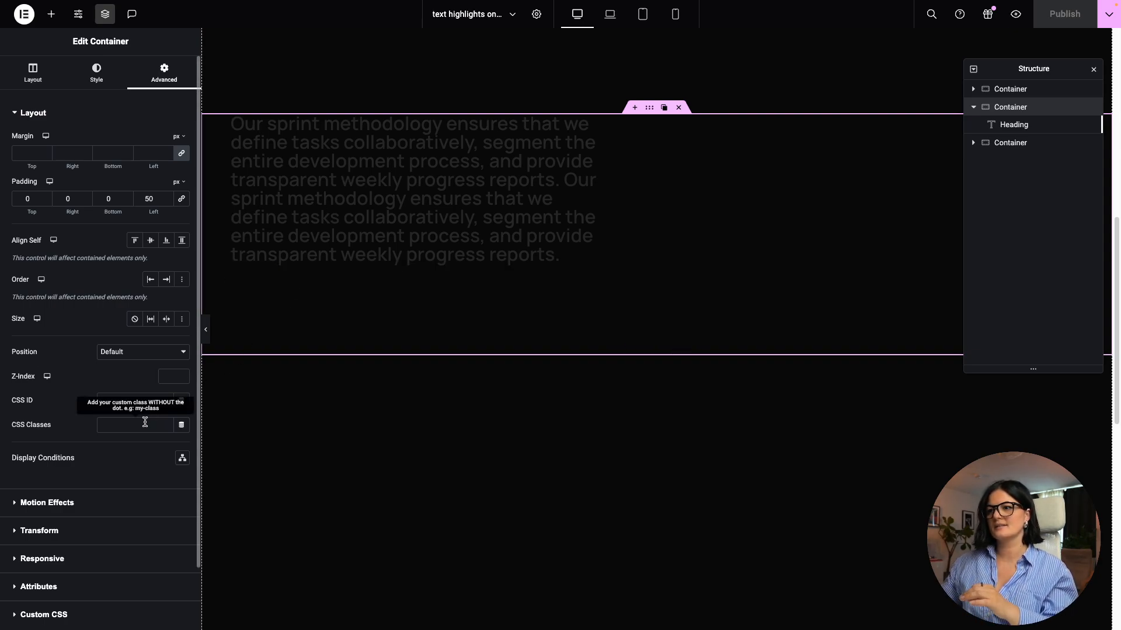
{"action": "type", "text": "cool-split h2\", {"}
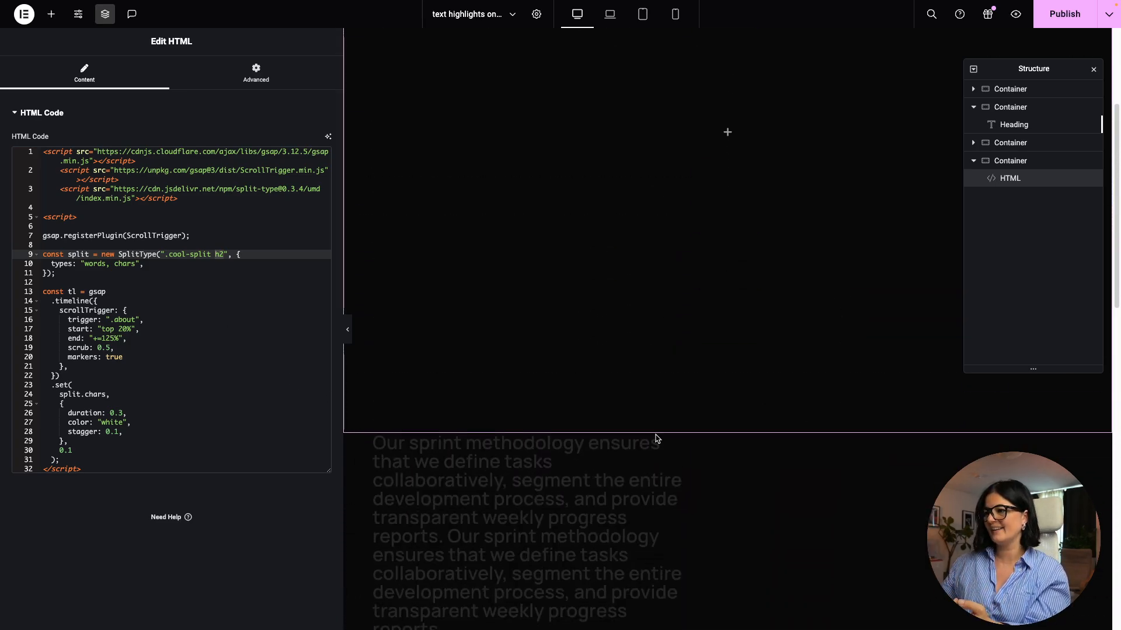
Verify the heading tag is H2, revisit the script widget, then select the top container
{"action": "left_click", "coordinate": [1013, 125]}
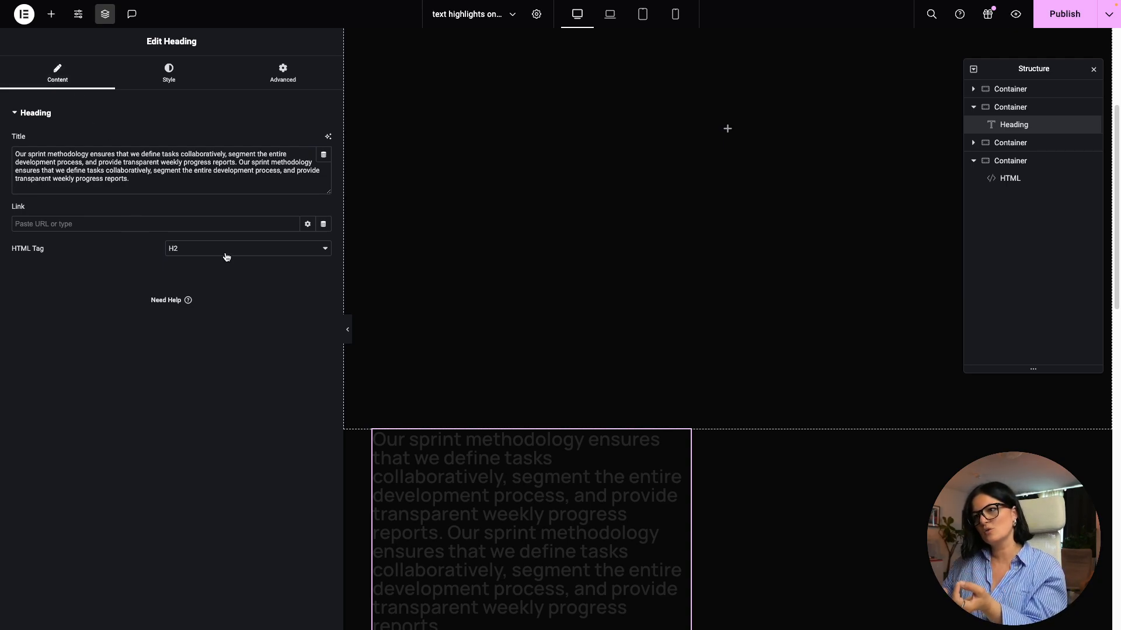
{"action": "left_click", "coordinate": [247, 249]}
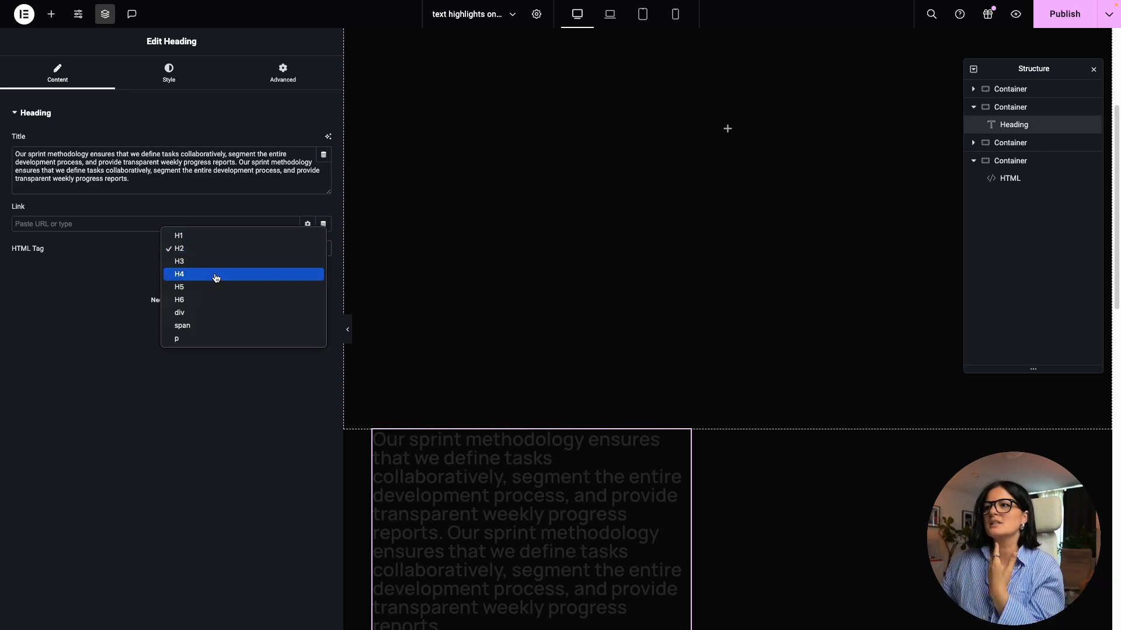
{"action": "mouse_move", "coordinate": [1095, 176]}
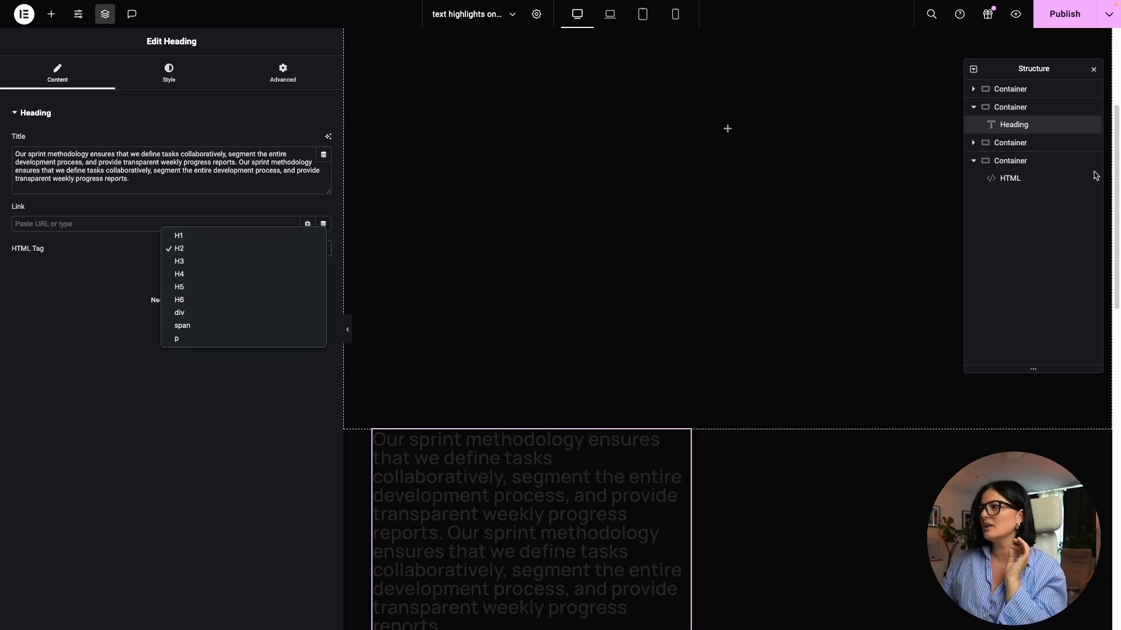
{"action": "left_click", "coordinate": [1009, 178]}
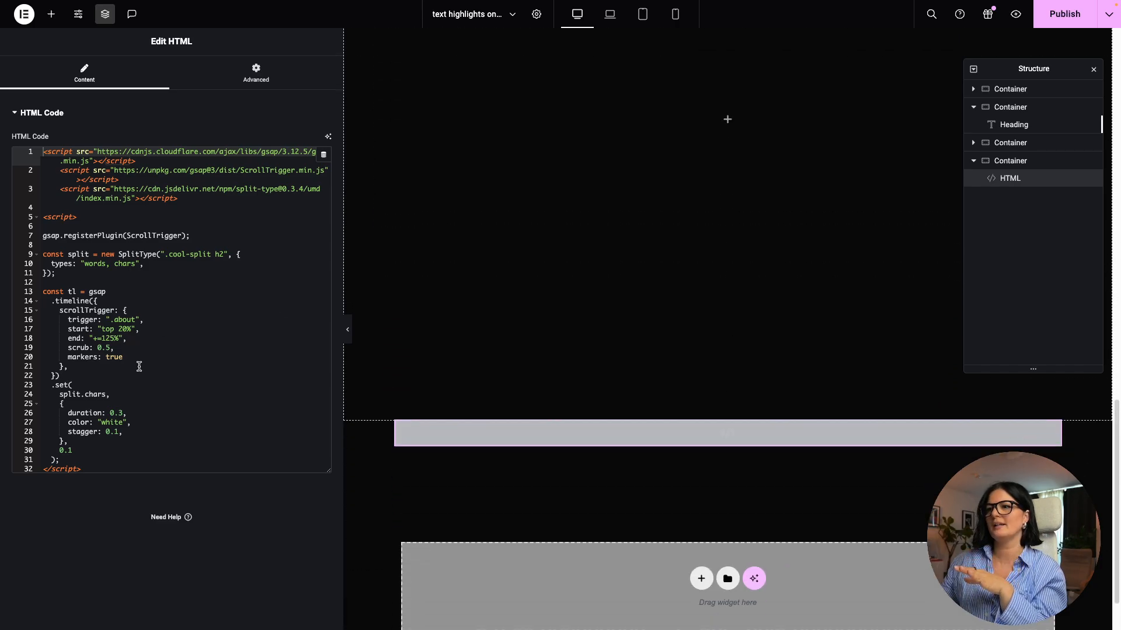
{"action": "scroll", "scroll_direction": "down", "scroll_amount": 3}
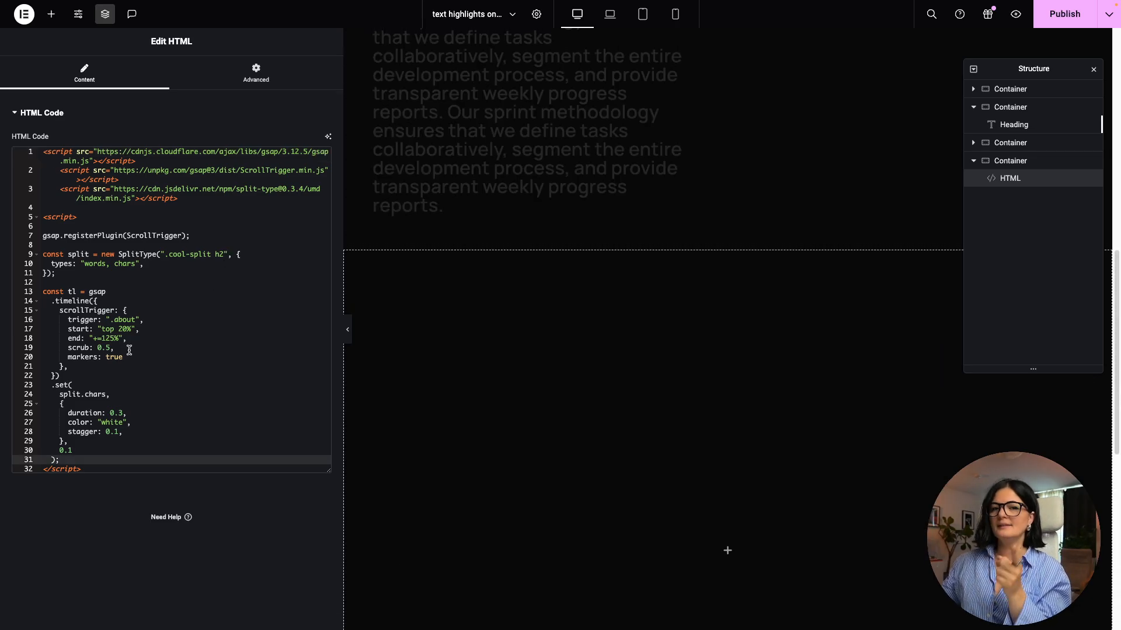
{"action": "left_click", "coordinate": [143, 320]}
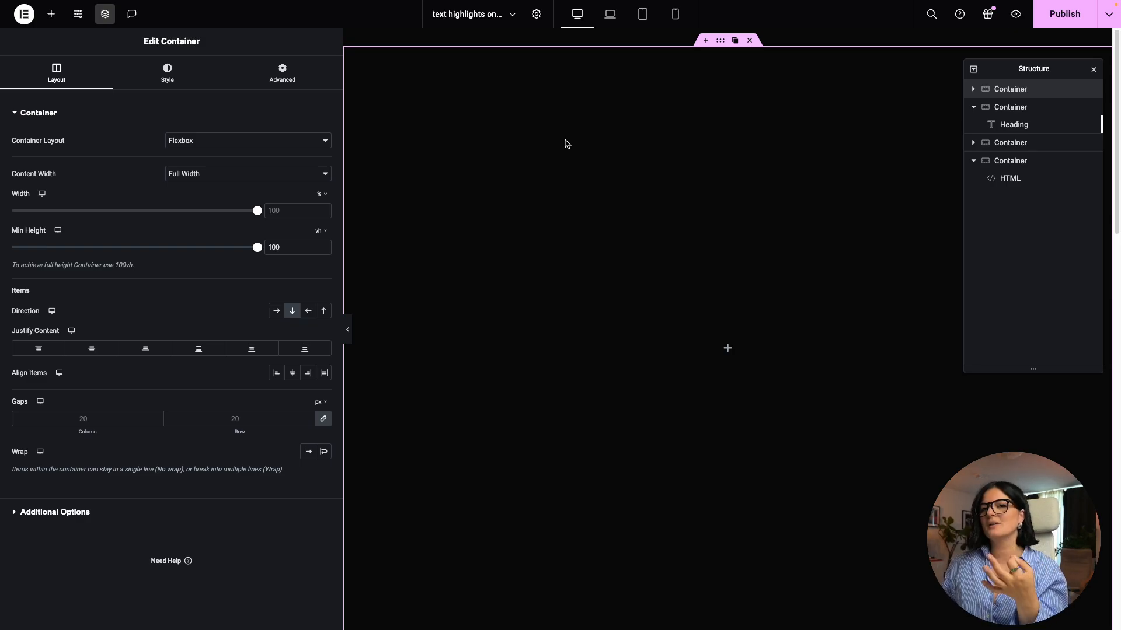
Enter class 'abc' in the container's Advanced CSS Classes, then select the heading's container
{"action": "left_click", "coordinate": [281, 71]}
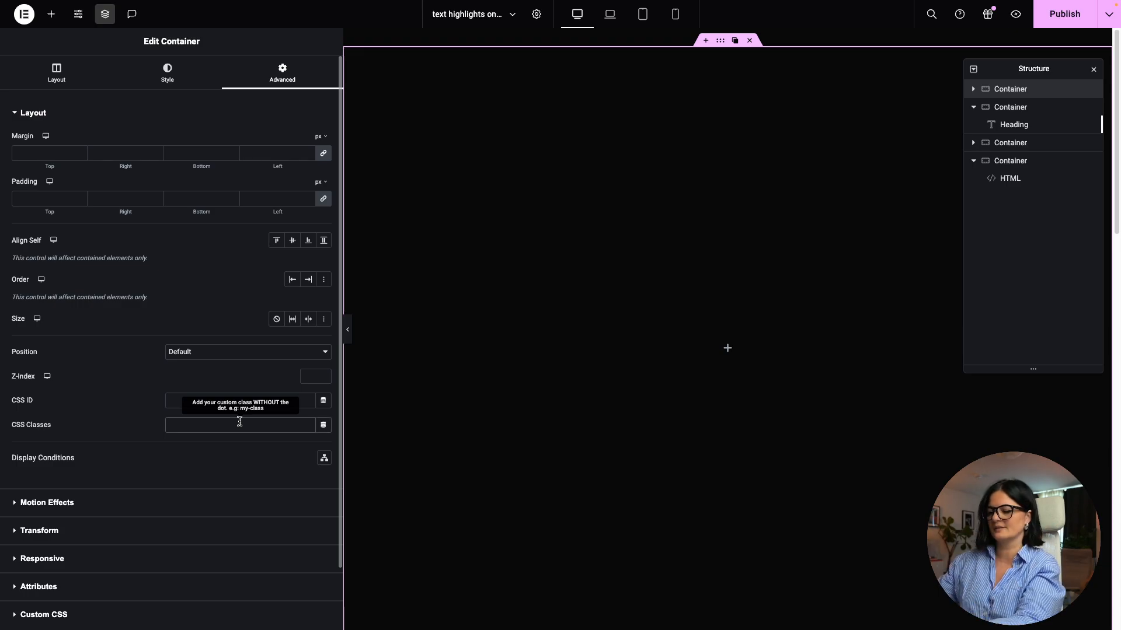
{"action": "type", "text": "abc"}
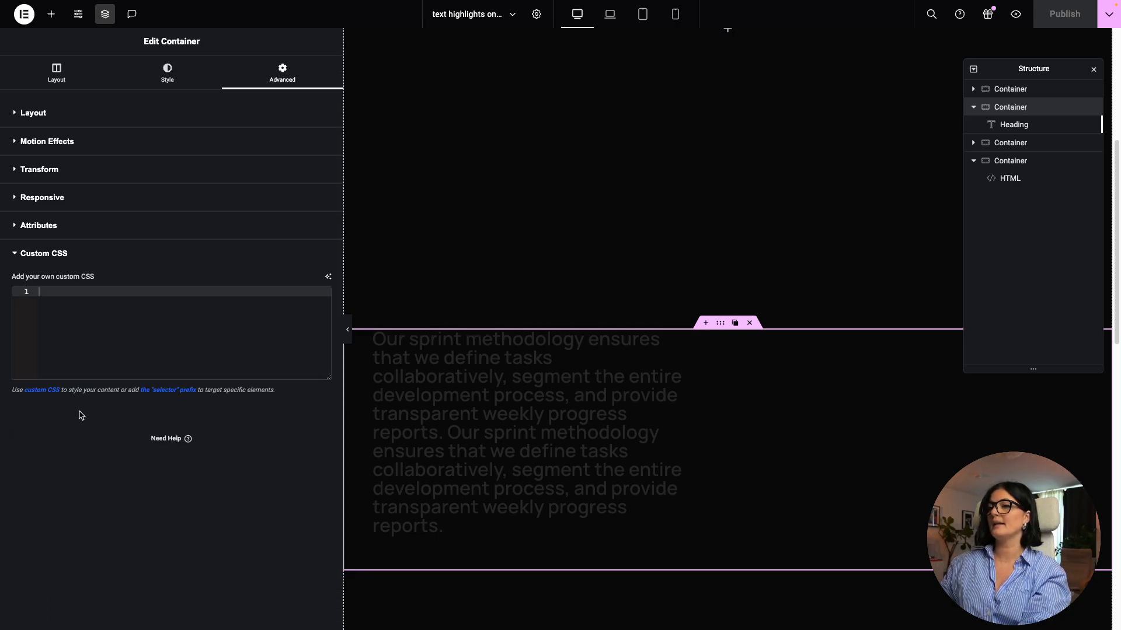
{"action": "left_click", "coordinate": [1013, 125]}
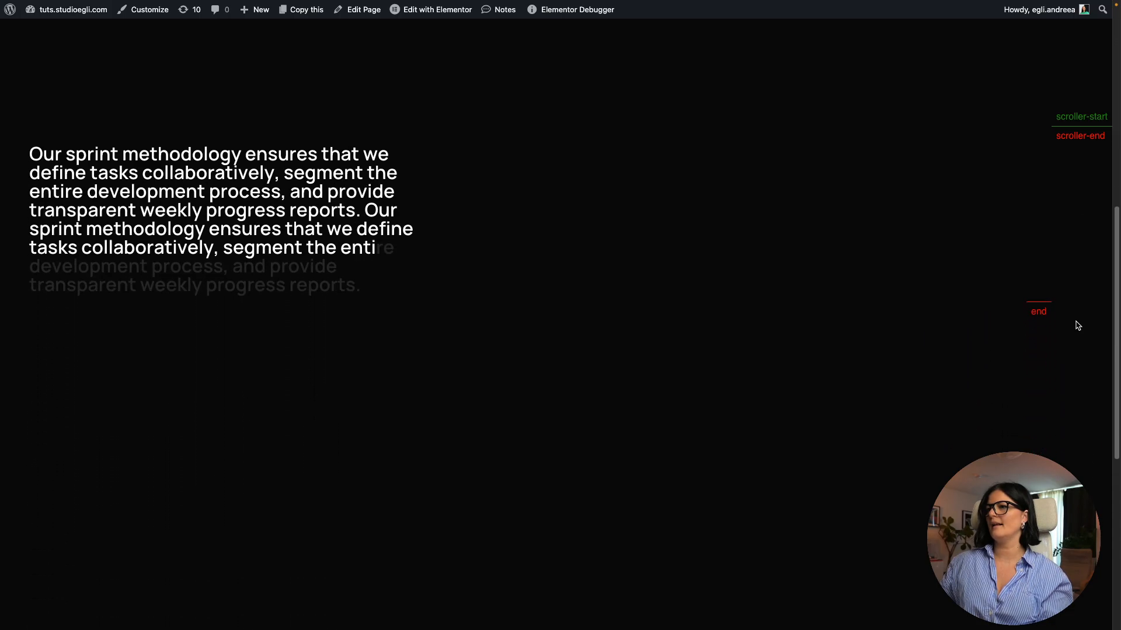
Scroll down the live page, watching the paragraph turn white word by word
{"action": "scroll", "scroll_direction": "down", "scroll_amount": 3}
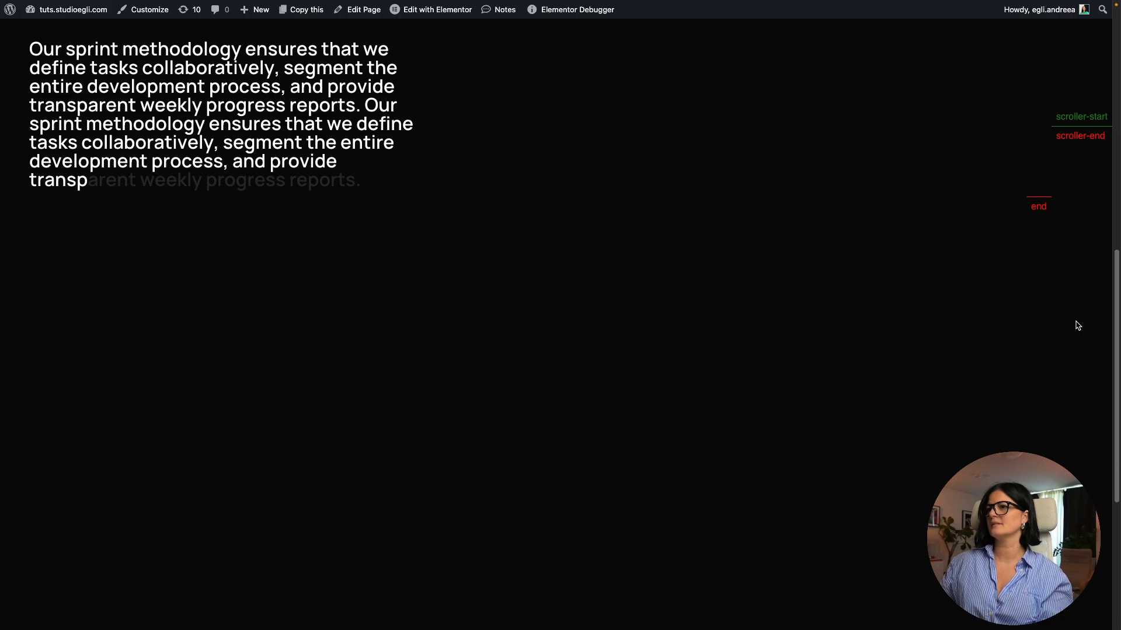
{"action": "scroll", "scroll_direction": "down", "scroll_amount": 3}
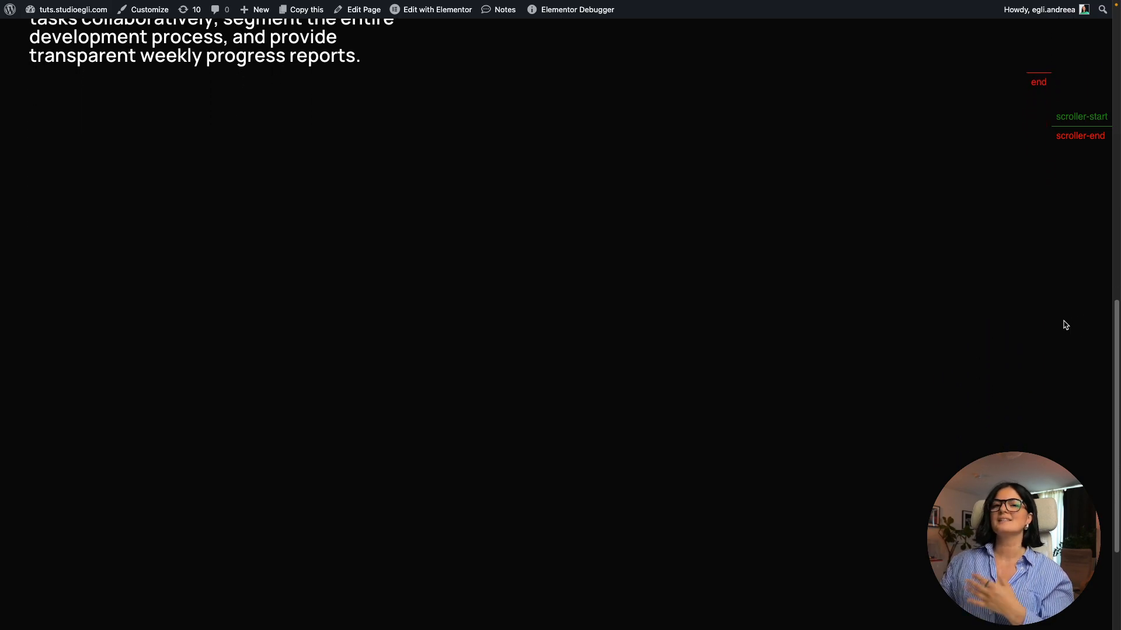
{"action": "scroll", "scroll_direction": "down", "scroll_amount": 3}
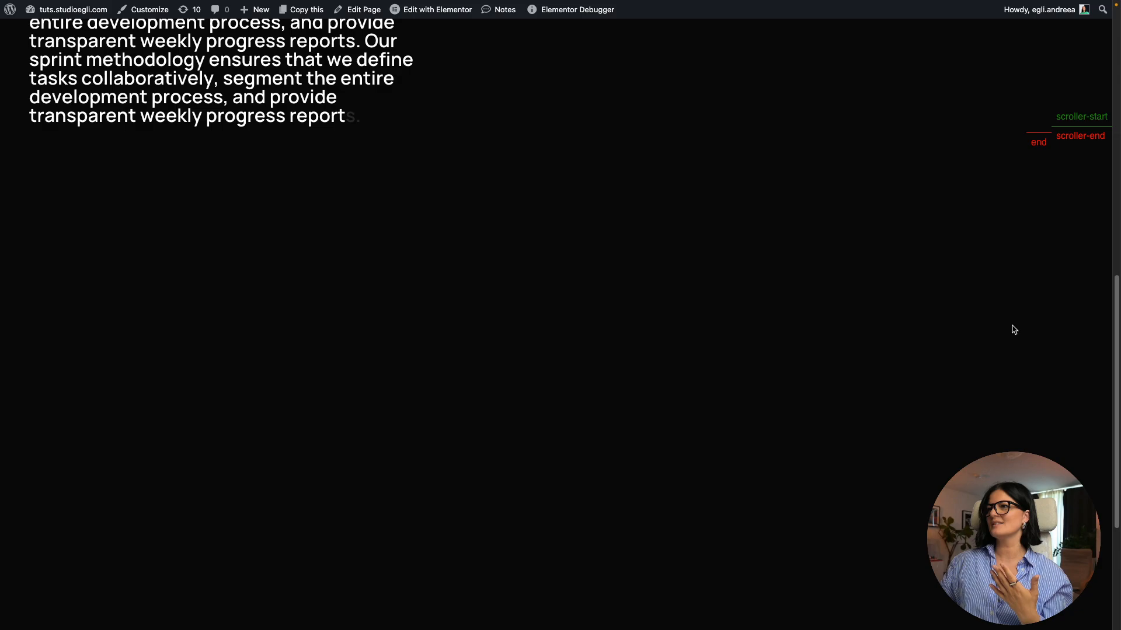
{"action": "scroll", "scroll_direction": "down", "scroll_amount": 3}
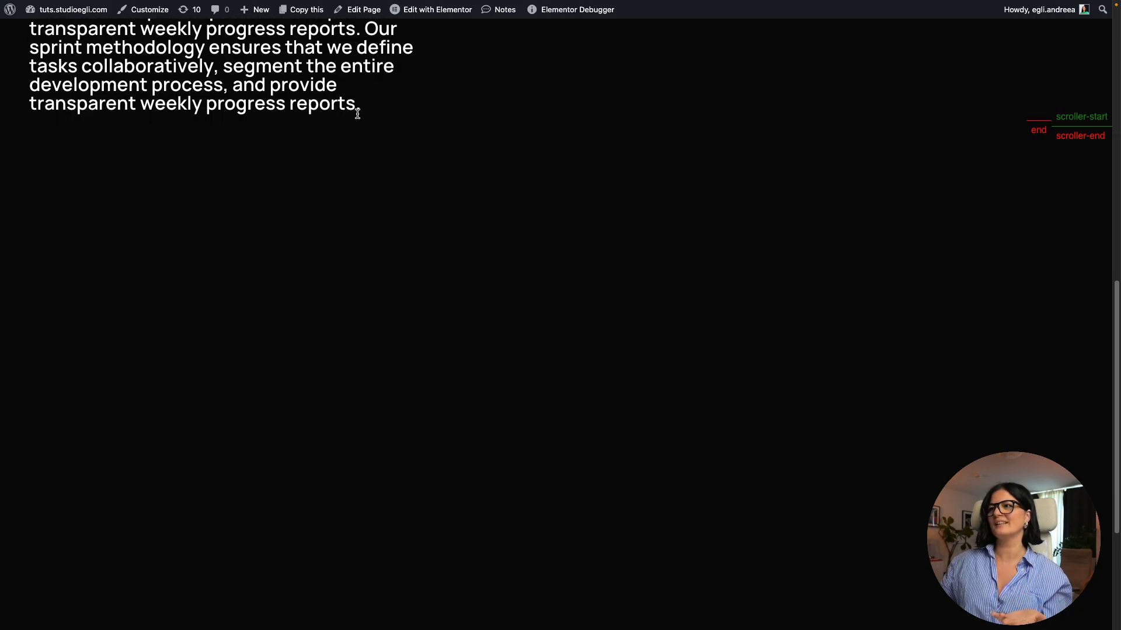
{"action": "scroll", "scroll_direction": "down", "scroll_amount": 3}
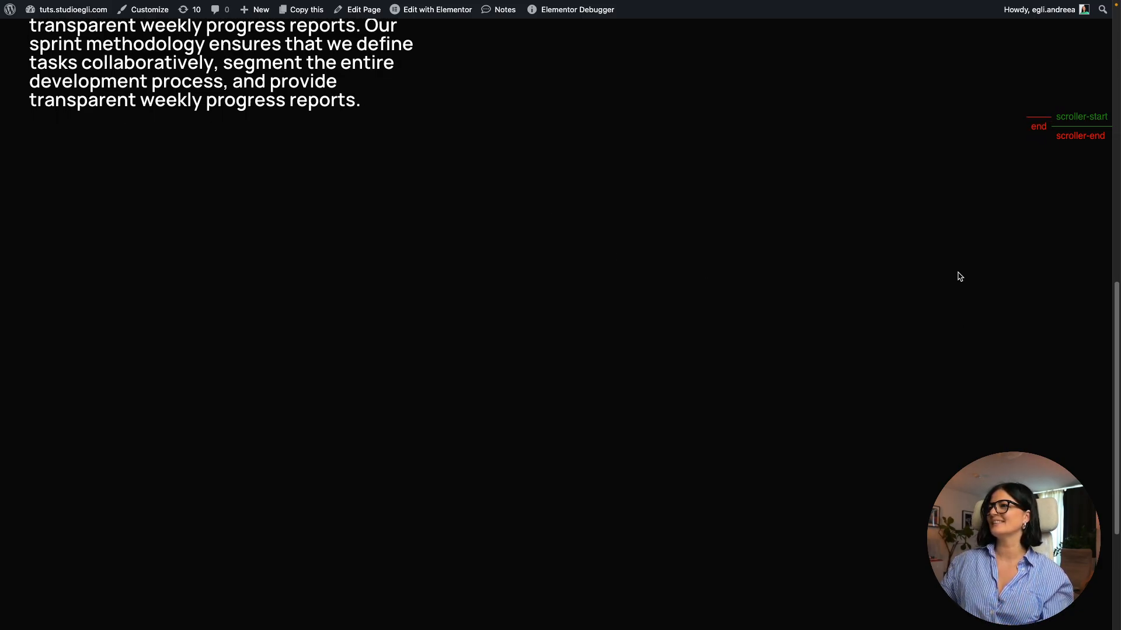
{"action": "scroll", "scroll_direction": "down", "scroll_amount": 3}
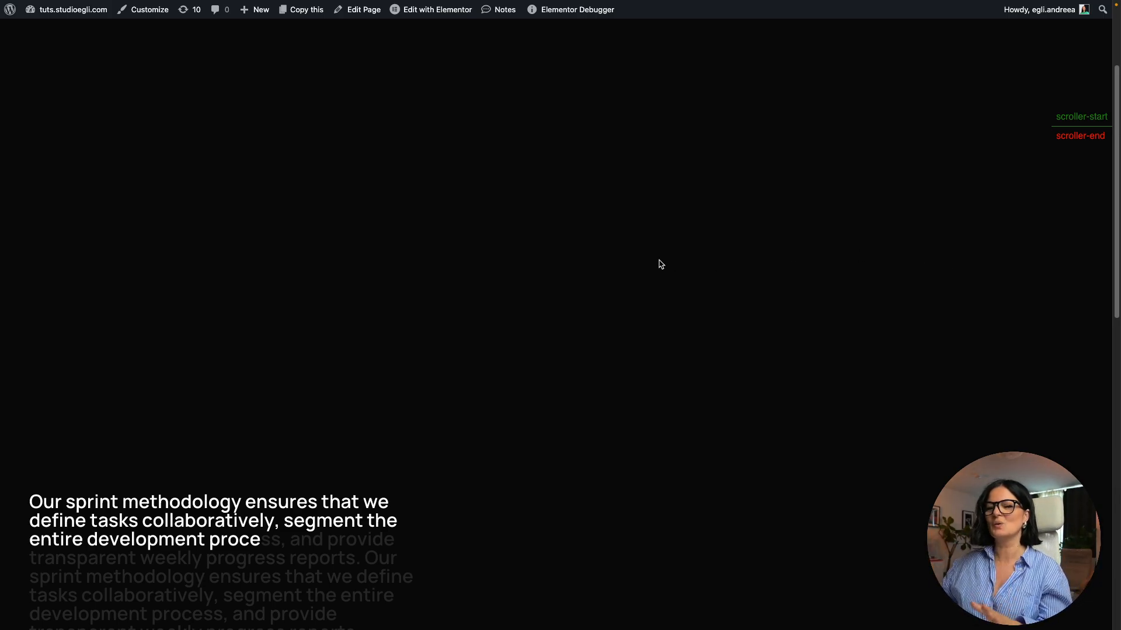
{"action": "mouse_move", "coordinate": [323, 310]}
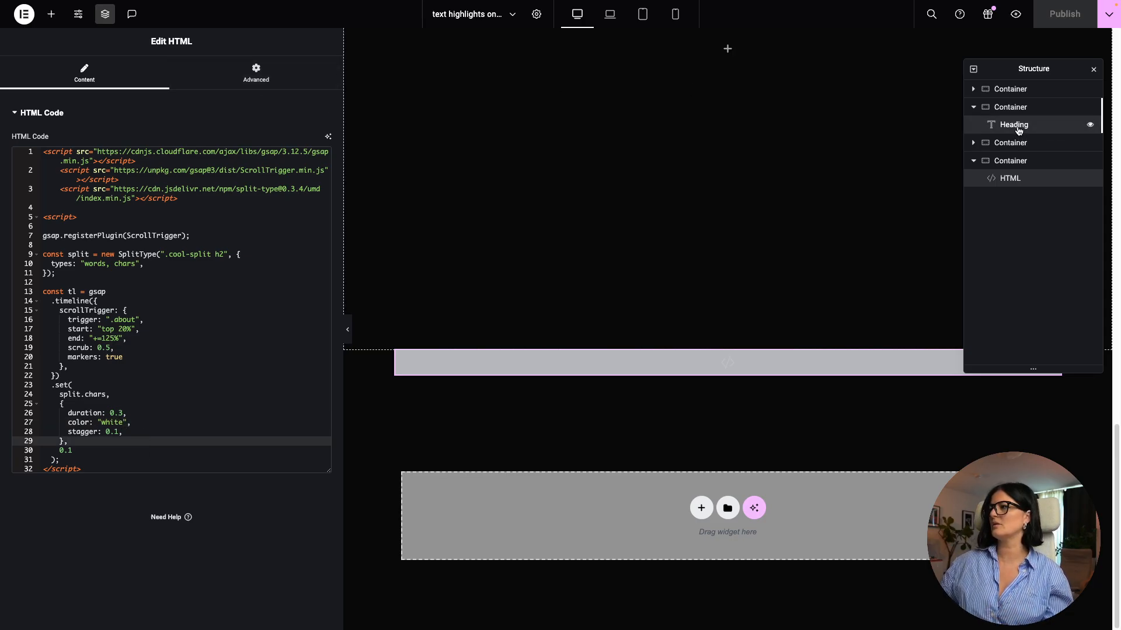
Set the heading text to the orange global colour
{"action": "left_click", "coordinate": [1013, 125]}
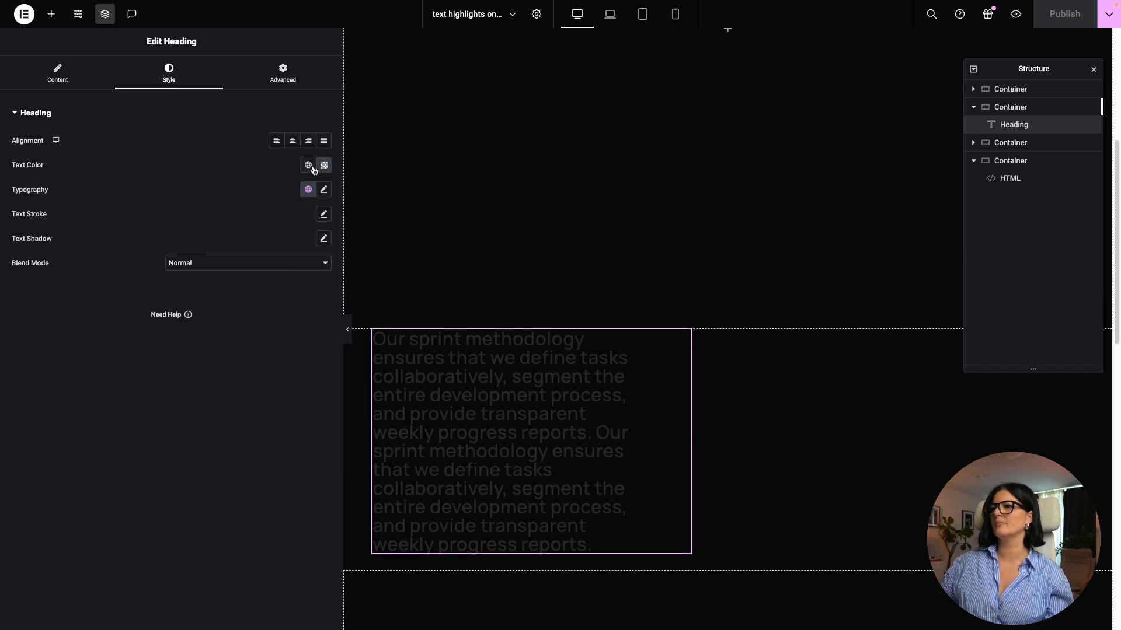
{"action": "left_click", "coordinate": [324, 165]}
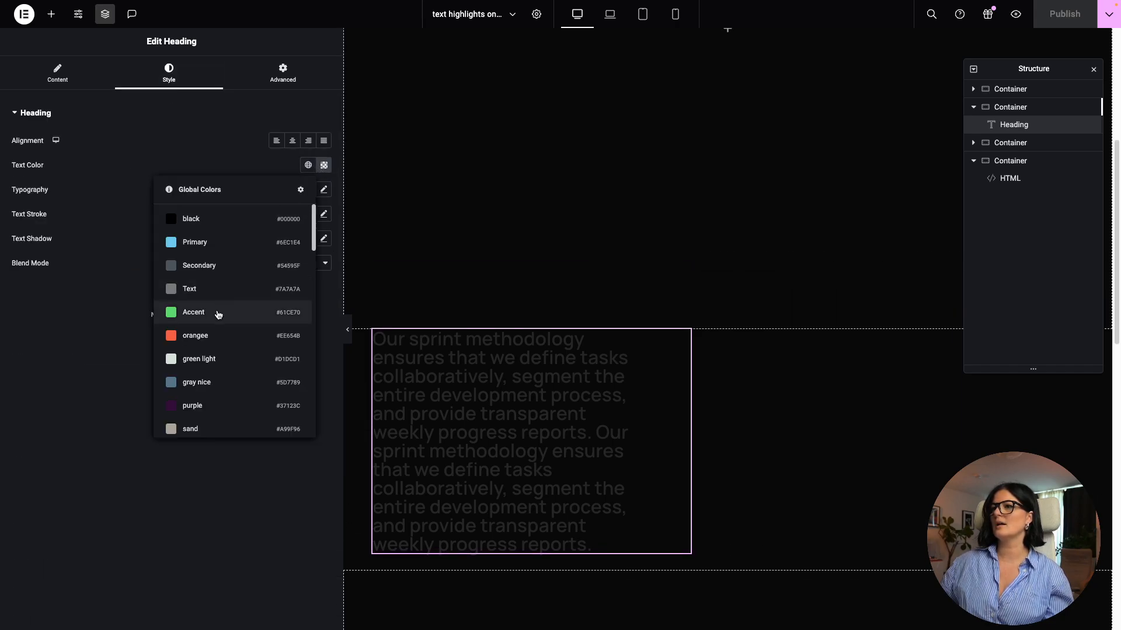
{"action": "mouse_move", "coordinate": [216, 338]}
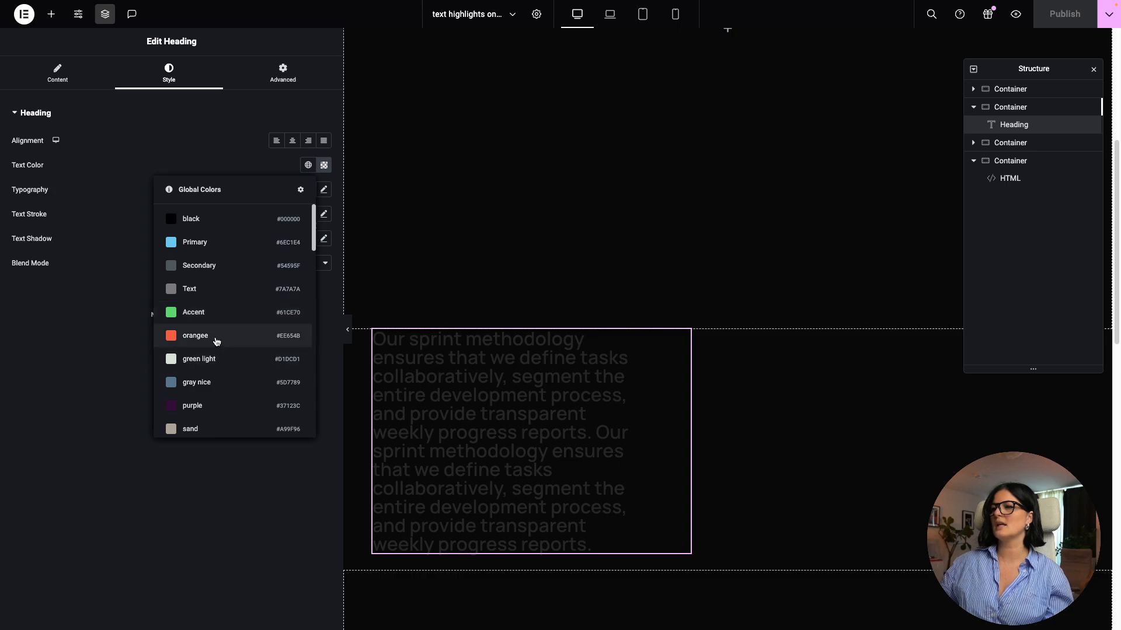
{"action": "left_click", "coordinate": [195, 336]}
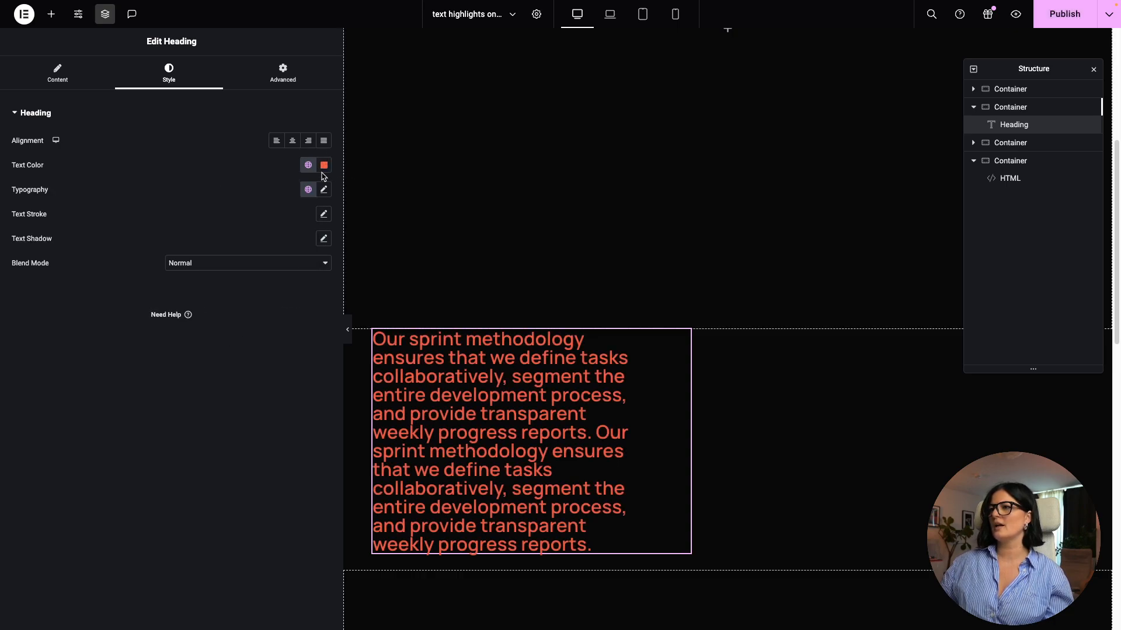
Return the heading to a custom faint translucent grey and select the script widget
{"action": "left_click", "coordinate": [324, 165]}
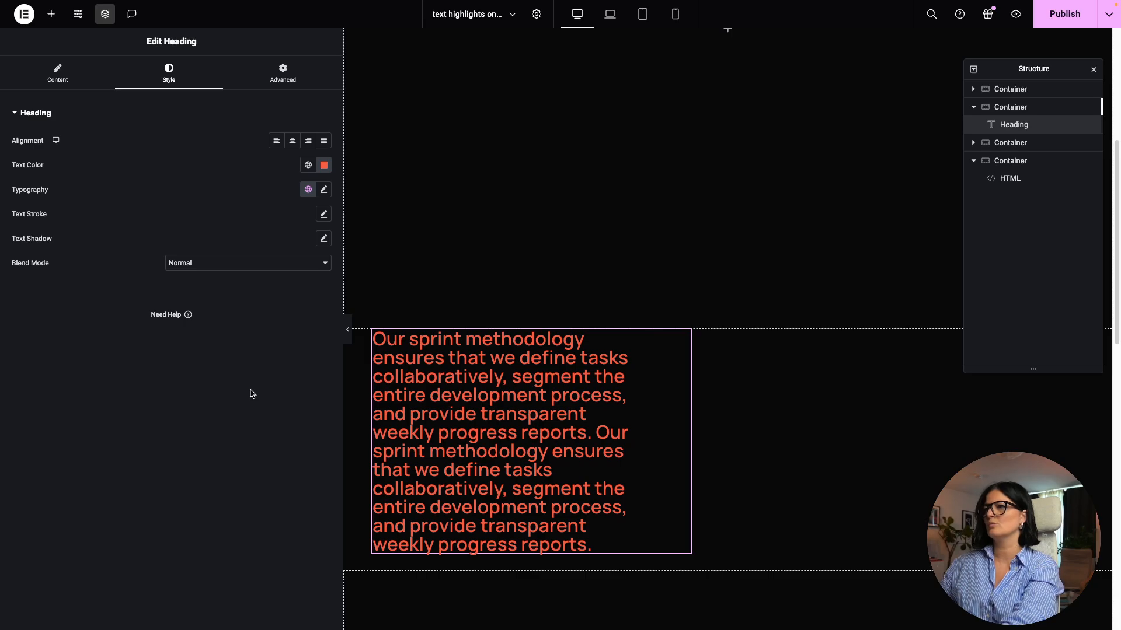
{"action": "left_click", "coordinate": [322, 166]}
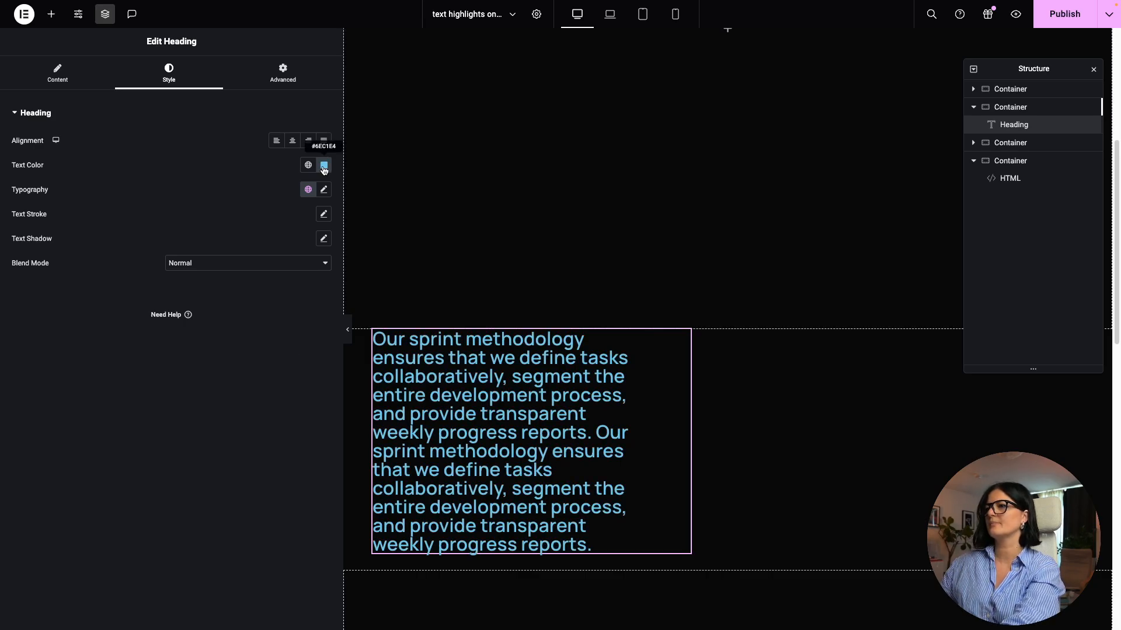
{"action": "left_click", "coordinate": [323, 166]}
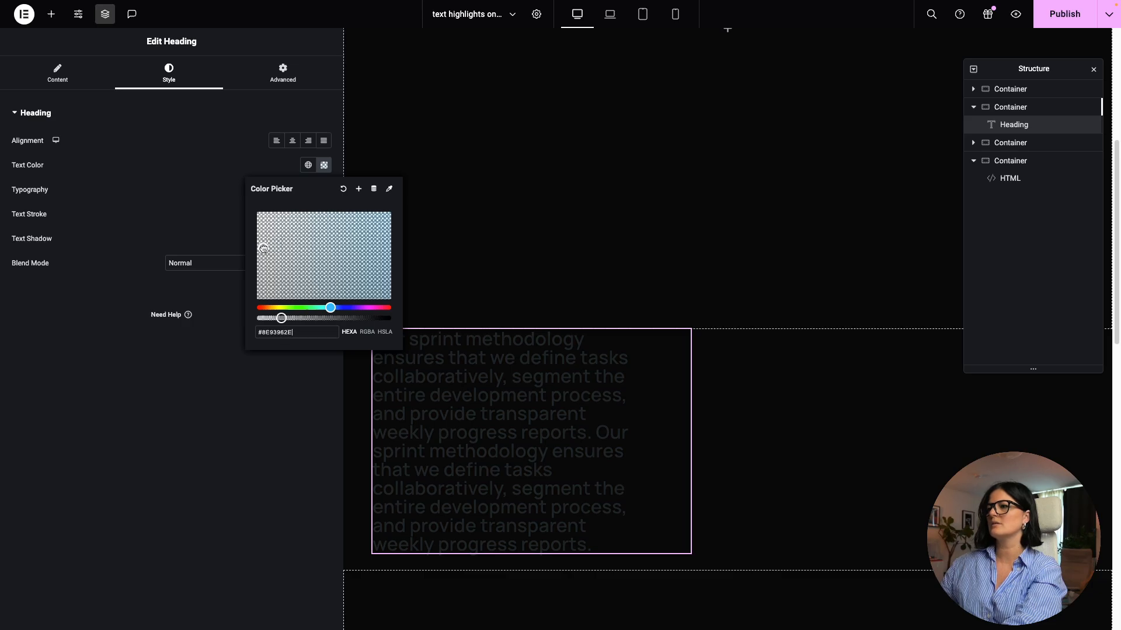
{"action": "left_click", "coordinate": [264, 244]}
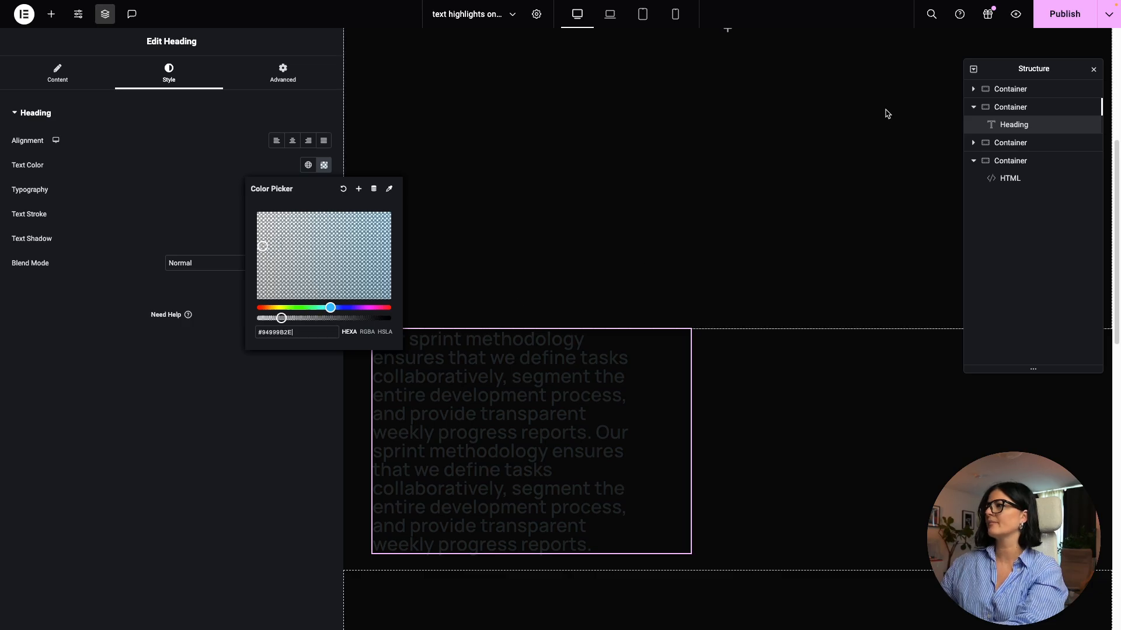
{"action": "left_click", "coordinate": [1010, 178]}
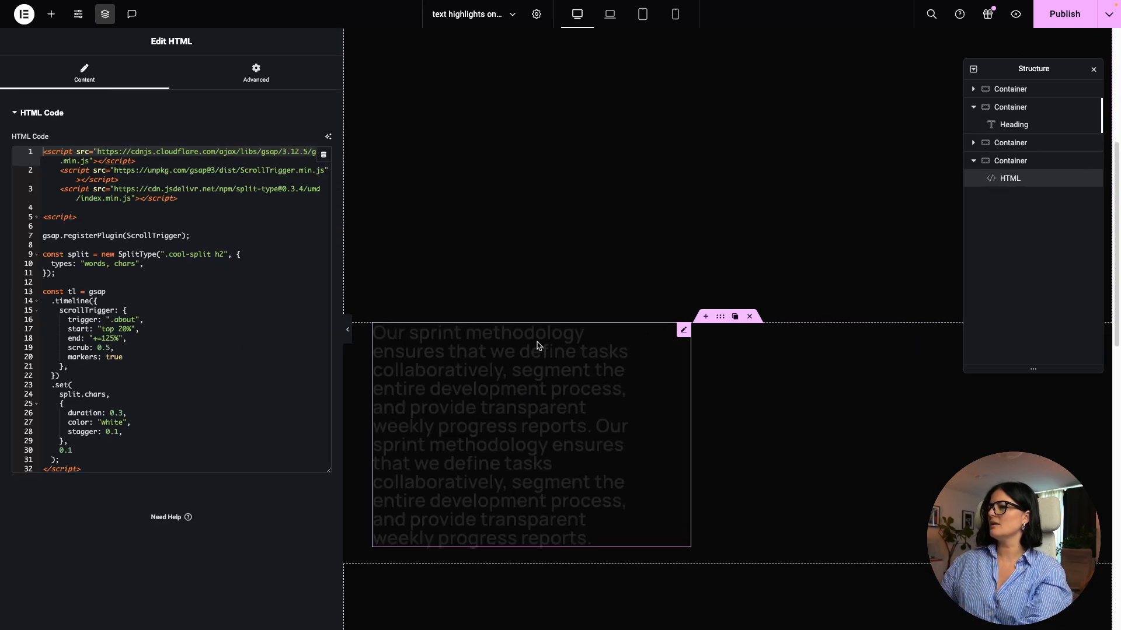
Change the script's highlight colour from white to #EE6548
{"action": "left_click", "coordinate": [749, 316]}
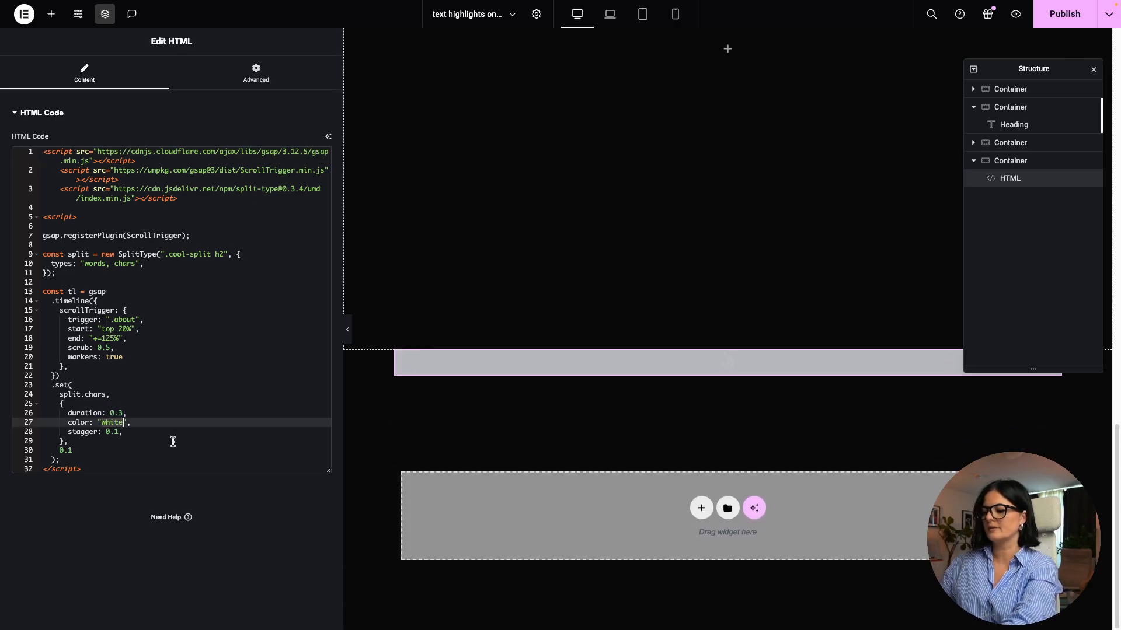
{"action": "type", "text": "#EE6548"}
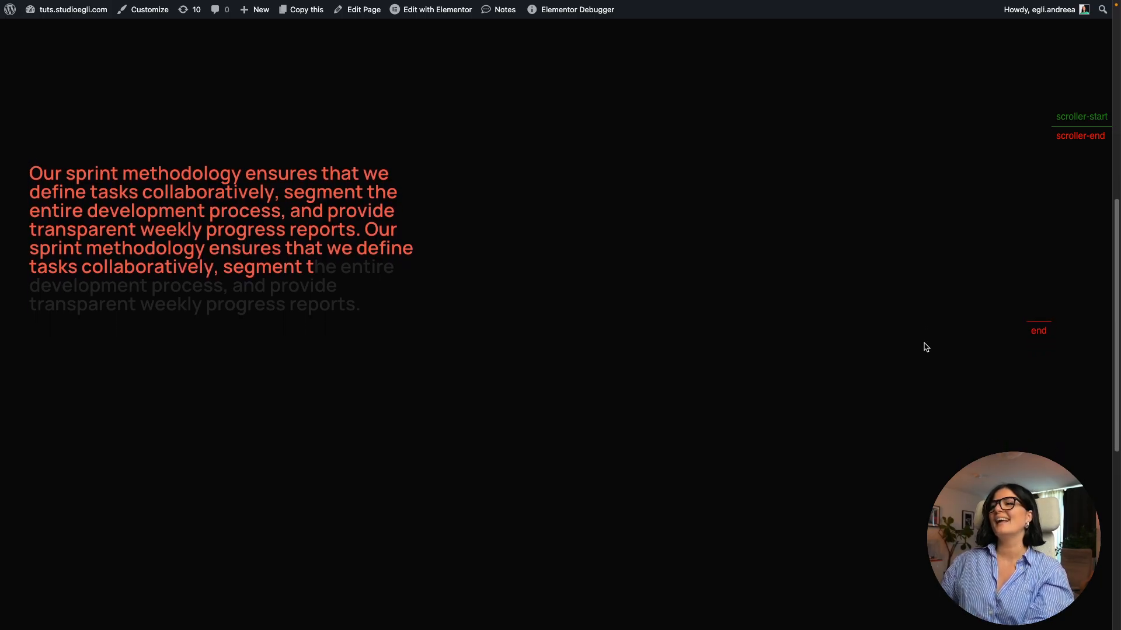
Scroll the preview to watch the orange highlight play further
{"action": "scroll", "scroll_direction": "down", "scroll_amount": 3}
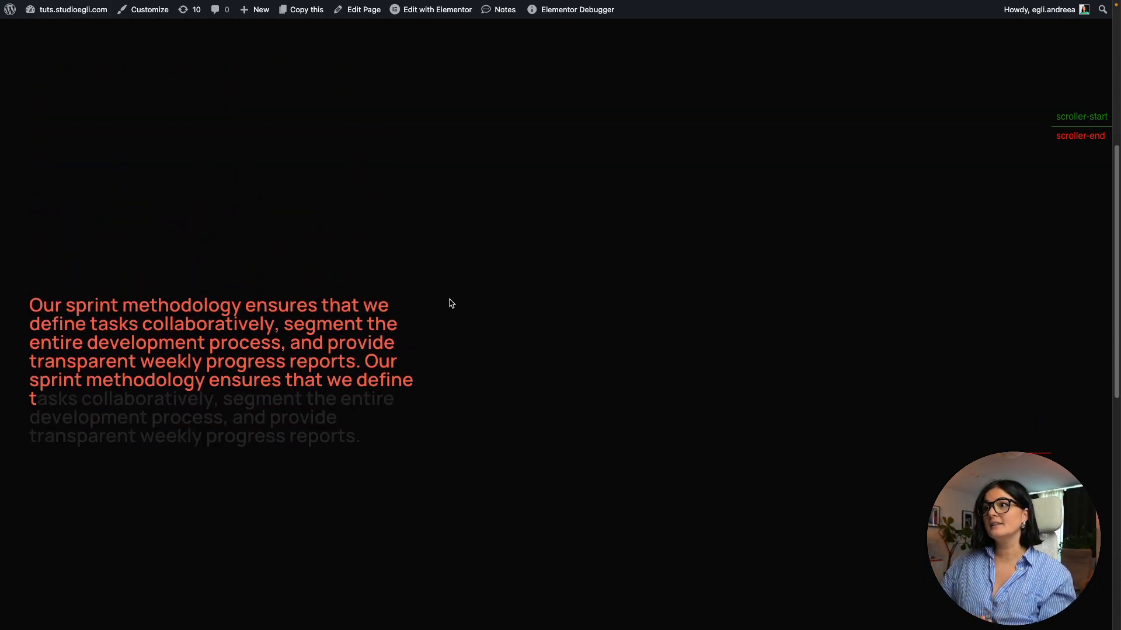
{"action": "scroll", "scroll_direction": "down", "scroll_amount": 3}
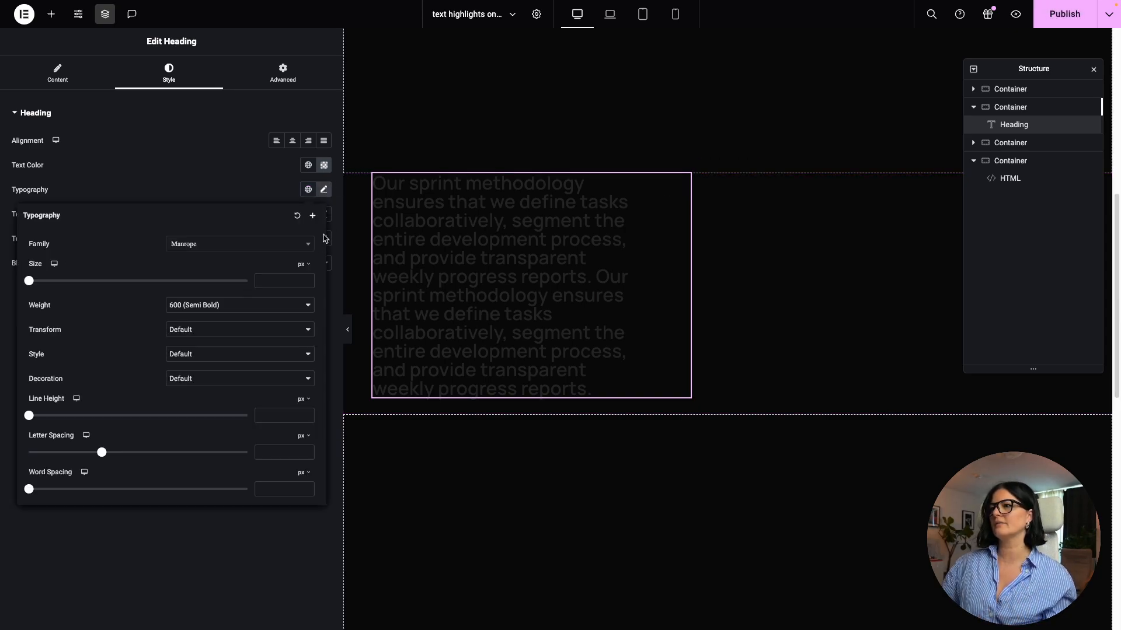
Set the heading typography size to 2.2 rem
{"action": "left_click", "coordinate": [303, 263]}
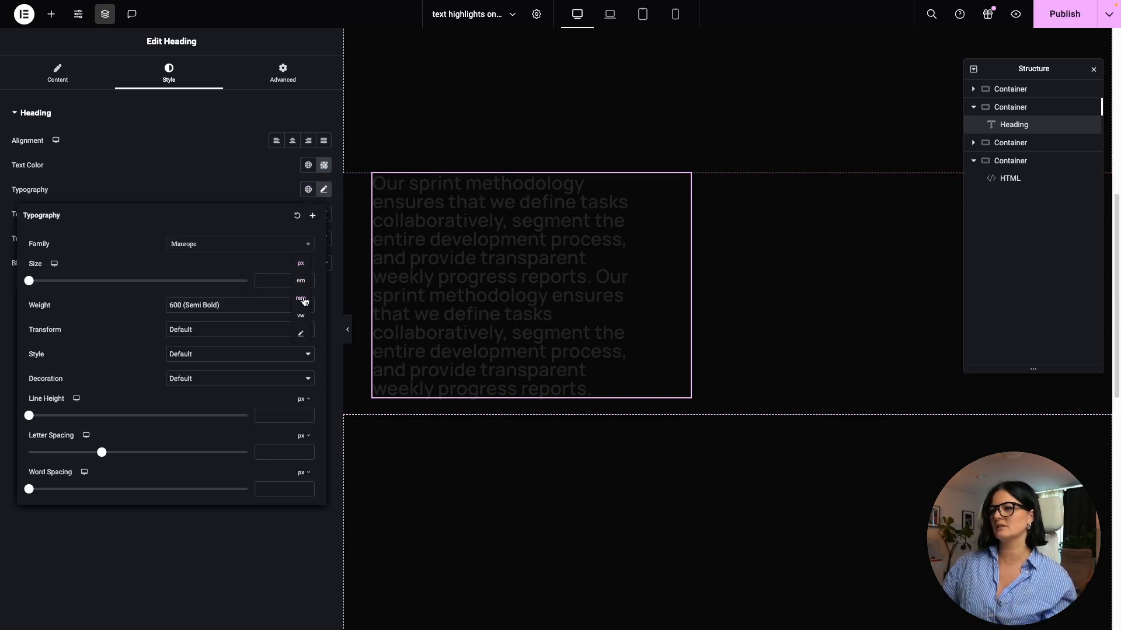
{"action": "left_click", "coordinate": [302, 298]}
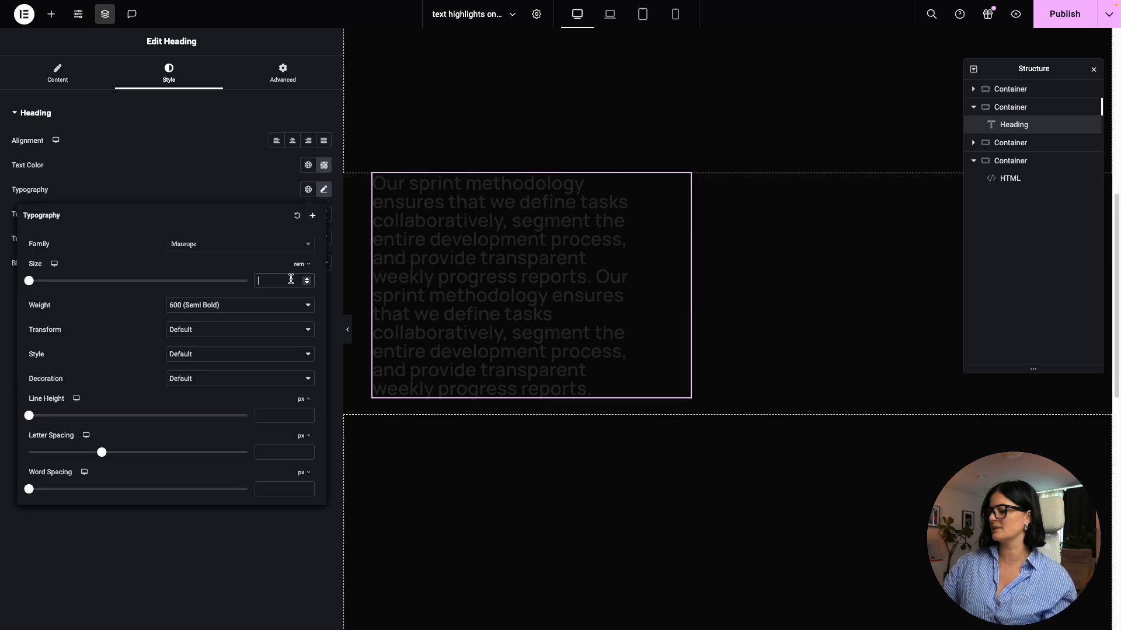
{"action": "type", "text": "5"}
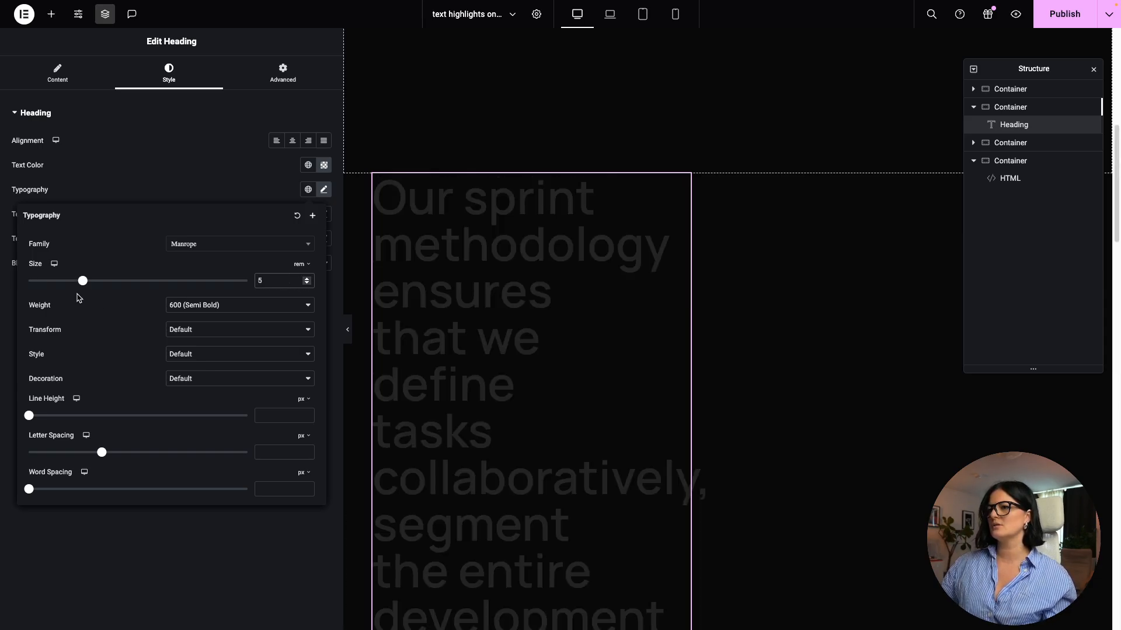
{"action": "left_click_drag", "start_coordinate": [82, 280], "coordinate": [66, 280]}
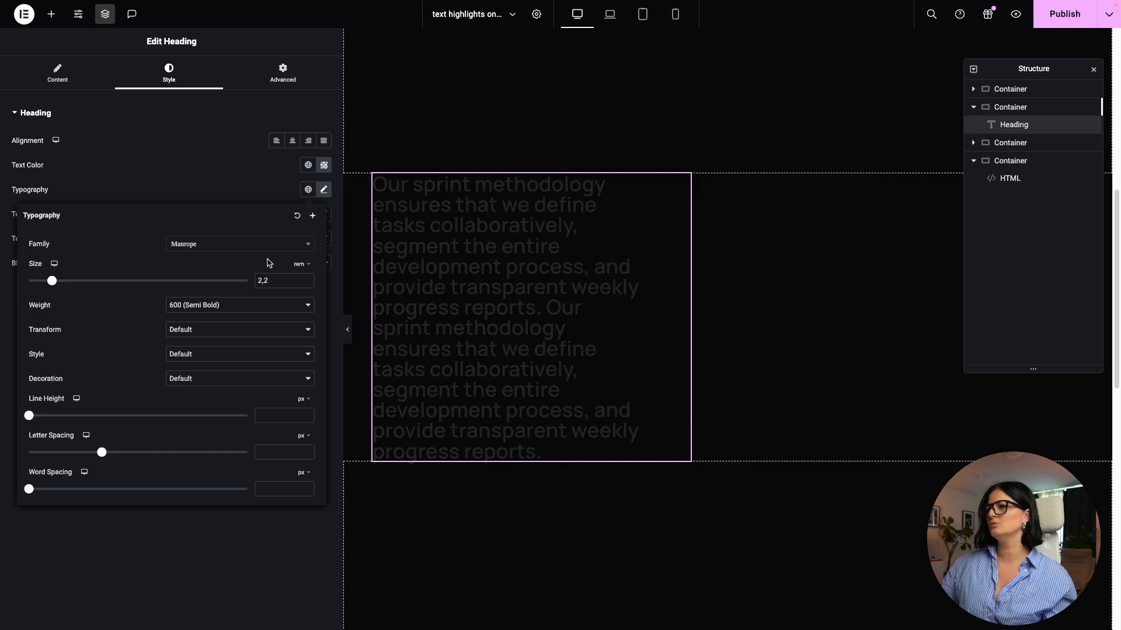
Widen the heading to a 54% custom width and preview the page
{"action": "left_click", "coordinate": [283, 73]}
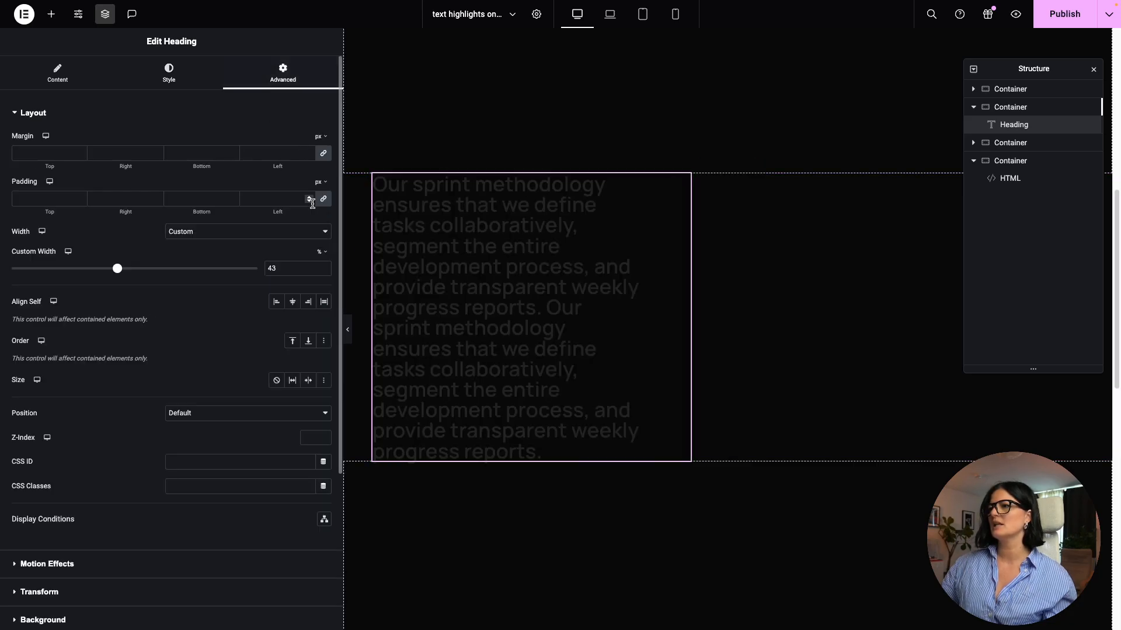
{"action": "left_click_drag", "start_coordinate": [117, 268], "coordinate": [140, 267]}
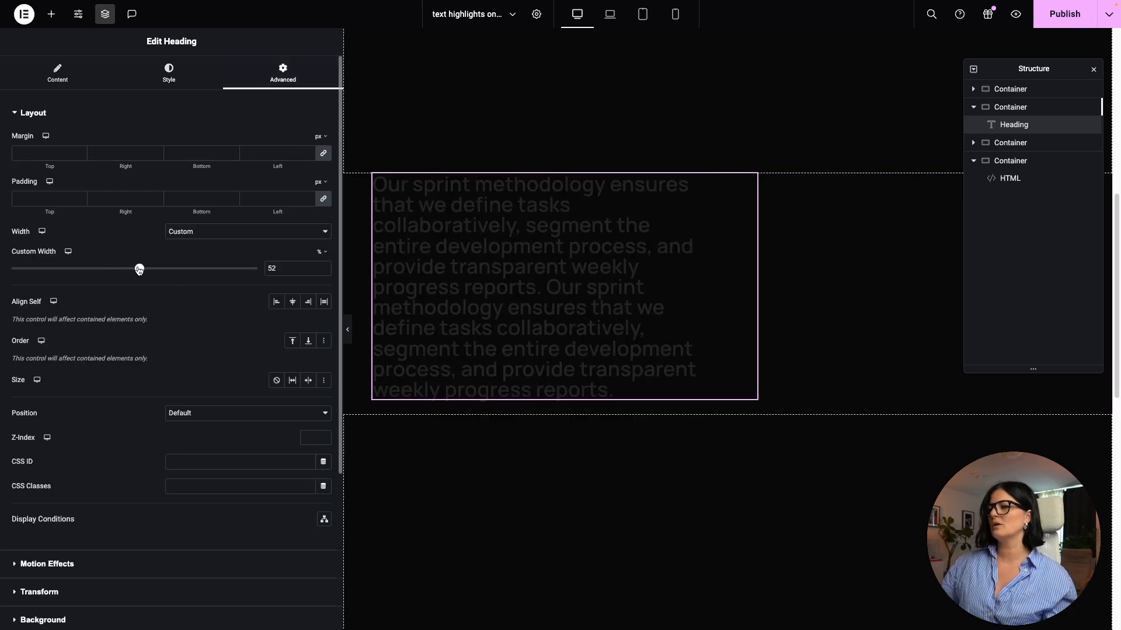
{"action": "left_click_drag", "start_coordinate": [140, 268], "coordinate": [143, 268]}
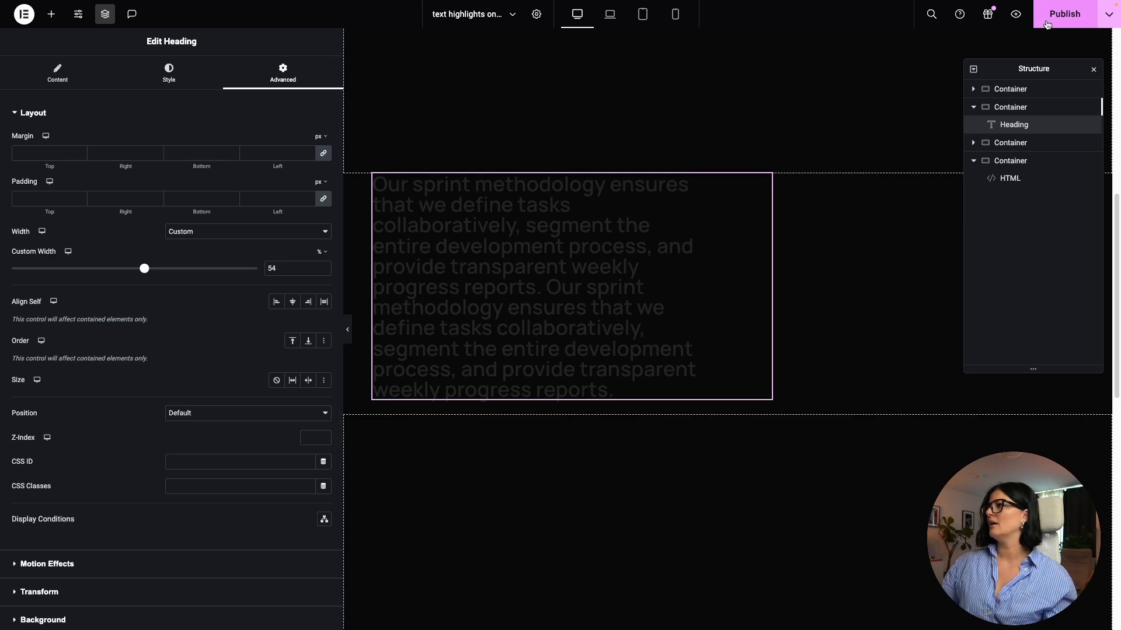
{"action": "mouse_move", "coordinate": [1014, 14]}
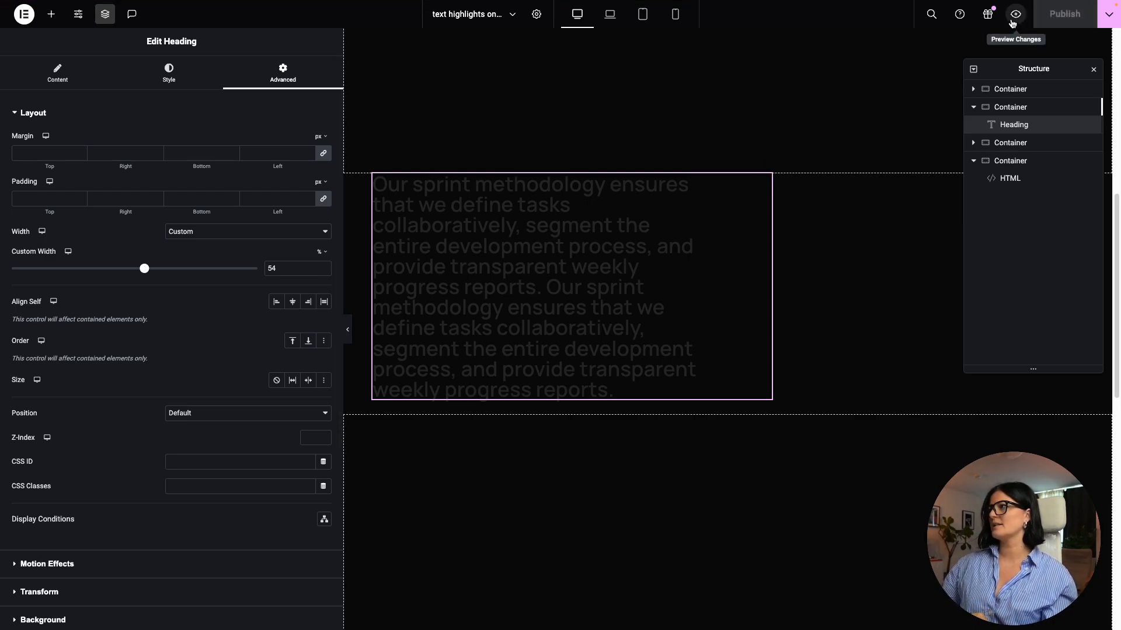
{"action": "left_click", "coordinate": [1014, 14]}
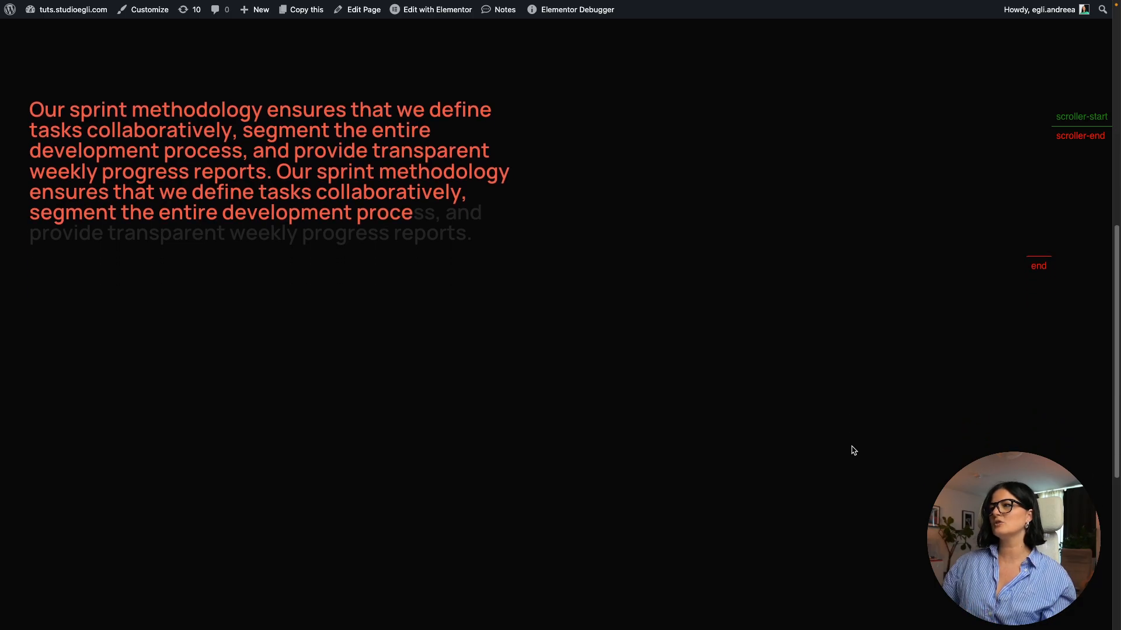
{"action": "scroll", "scroll_direction": "down", "scroll_amount": 3}
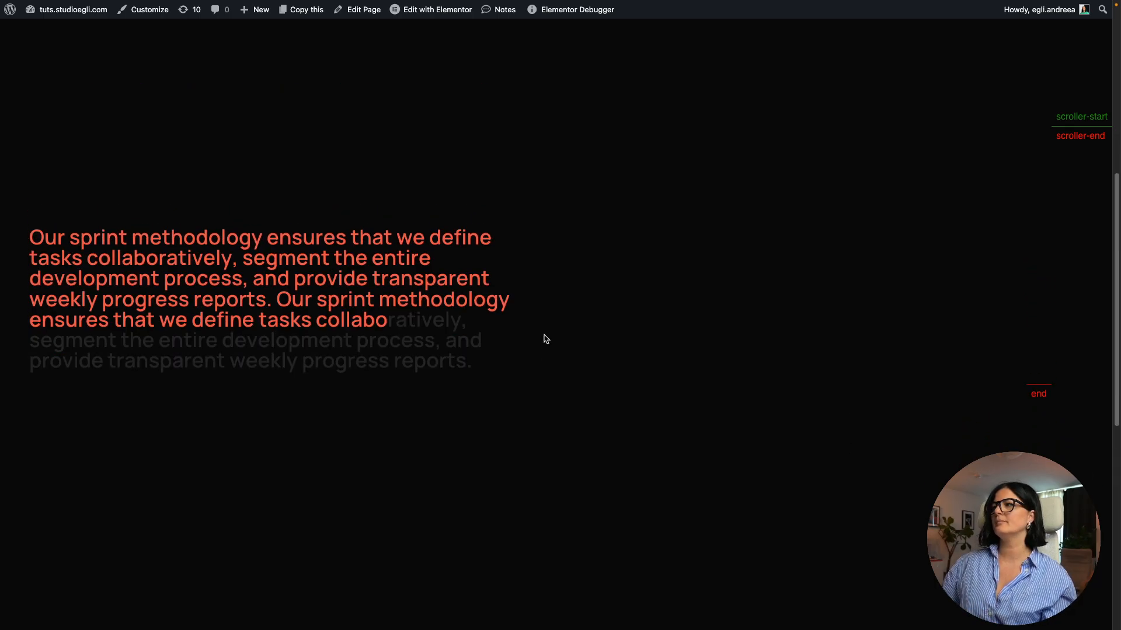
{"action": "scroll", "scroll_direction": "down", "scroll_amount": 3}
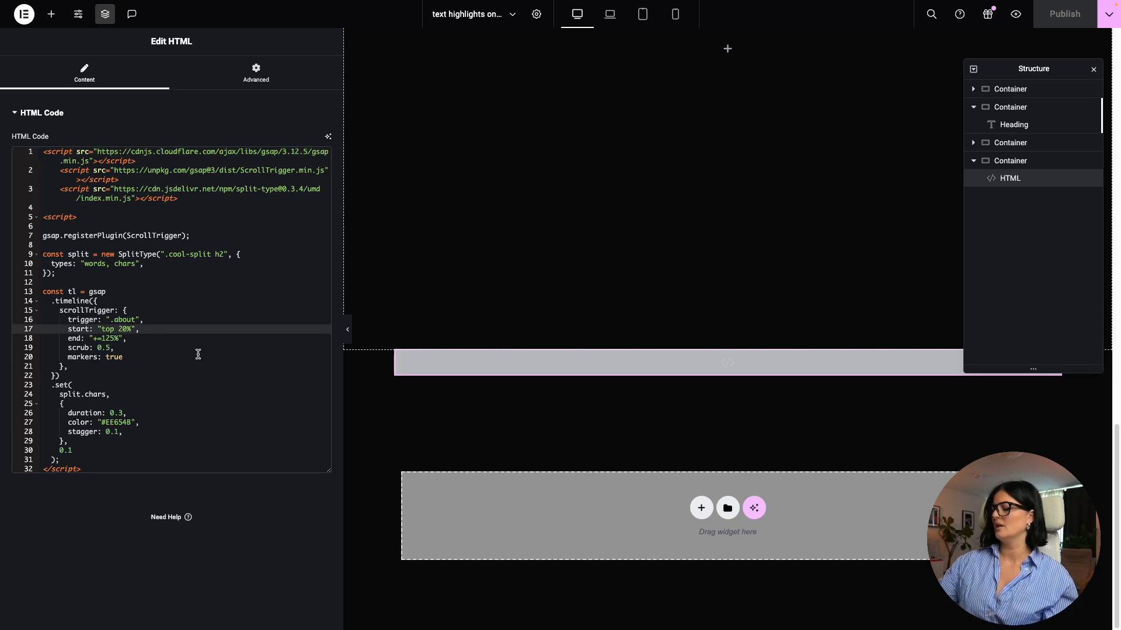
Change the ScrollTrigger start from 'top 20%' to 'top 10%' and preview the page
{"action": "type", "text": "1"}
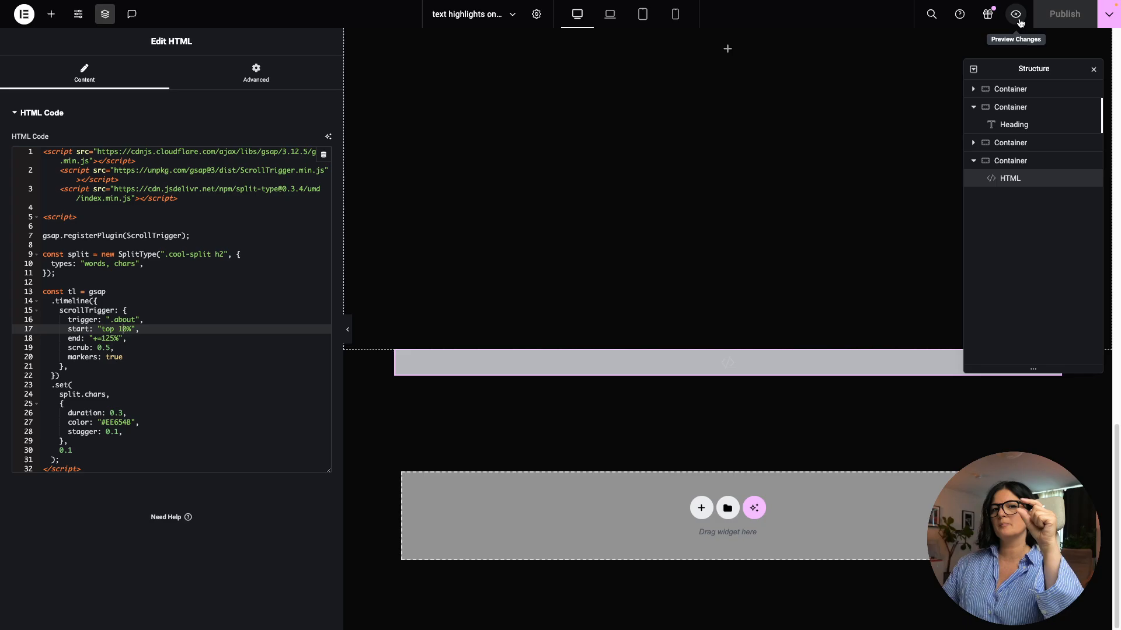
{"action": "left_click", "coordinate": [1015, 13]}
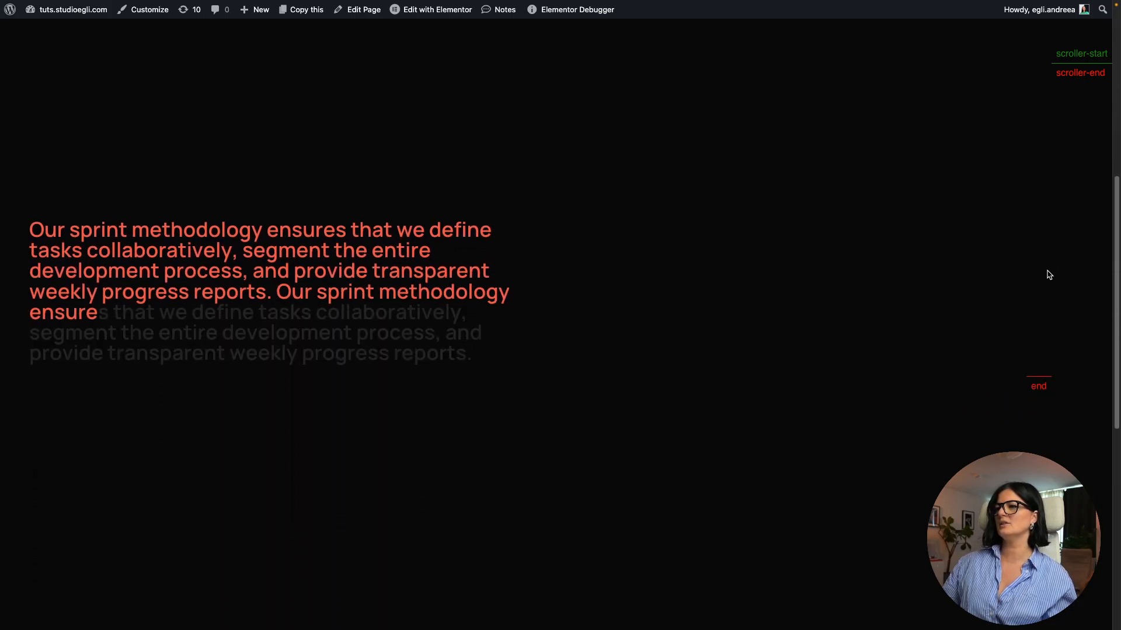
{"action": "scroll", "scroll_direction": "down", "scroll_amount": 3}
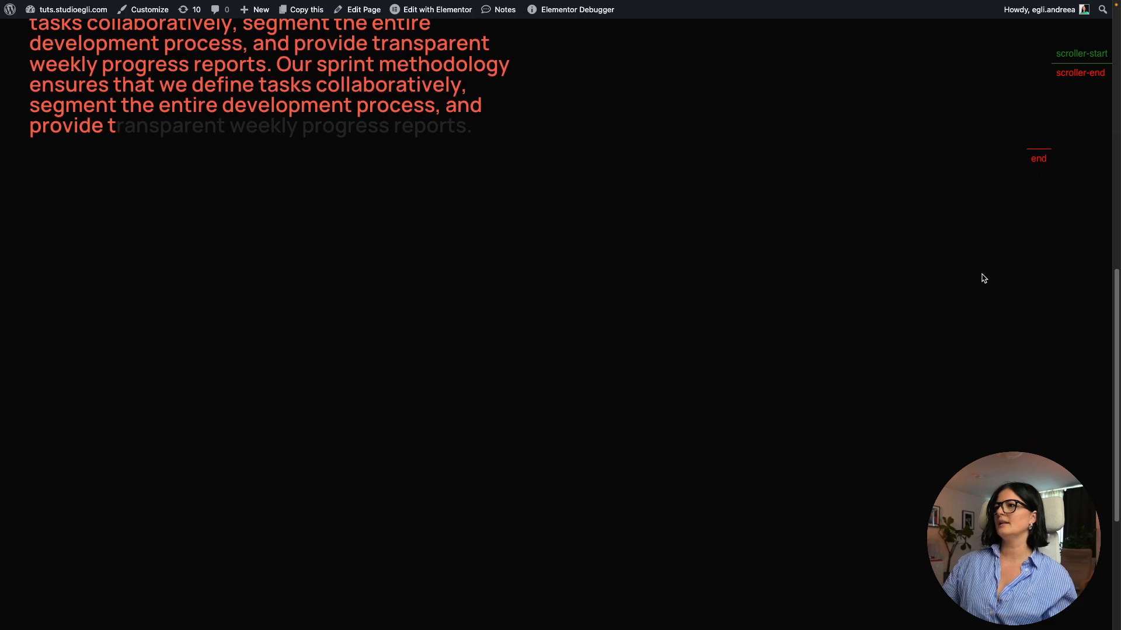
{"action": "scroll", "scroll_direction": "down", "scroll_amount": 3}
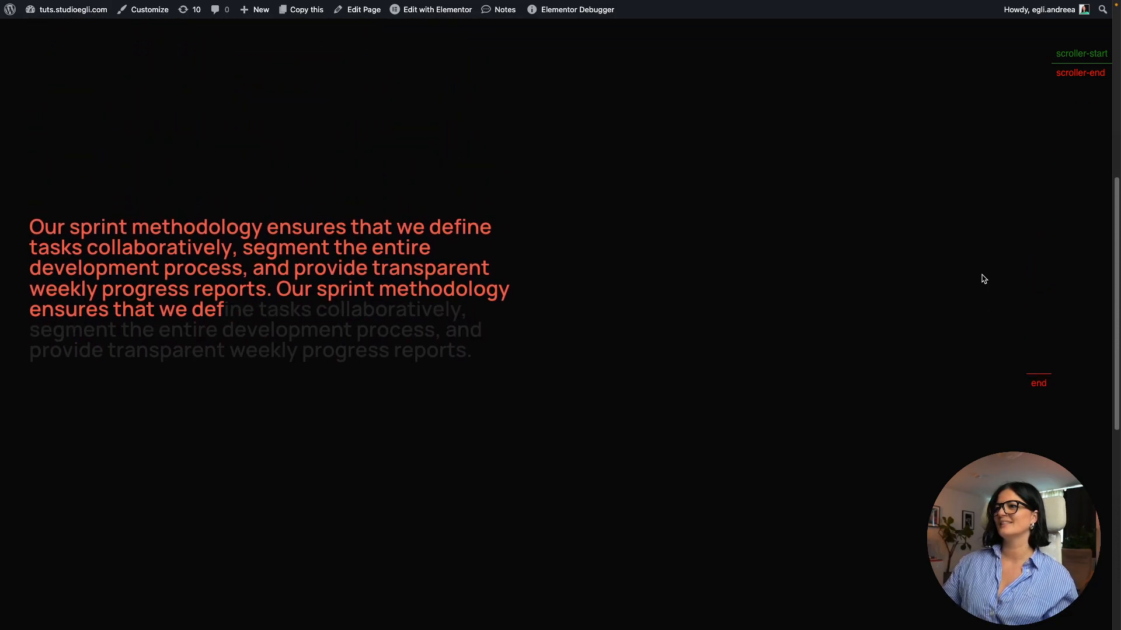
{"action": "scroll", "scroll_direction": "down", "scroll_amount": 3}
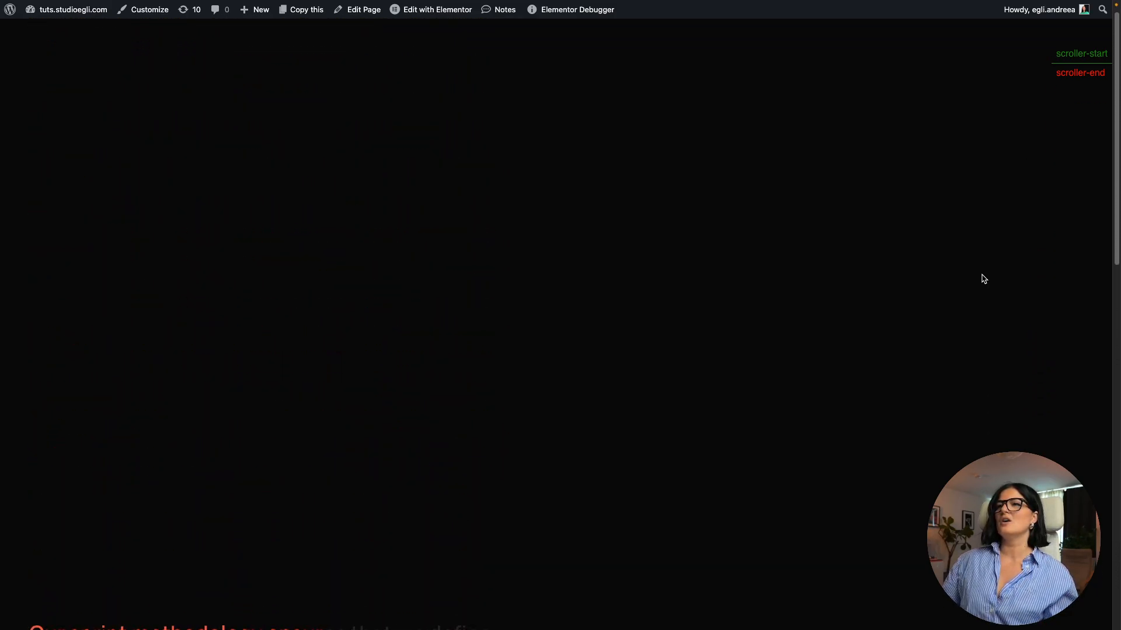
{"action": "scroll", "scroll_direction": "down", "scroll_amount": 3}
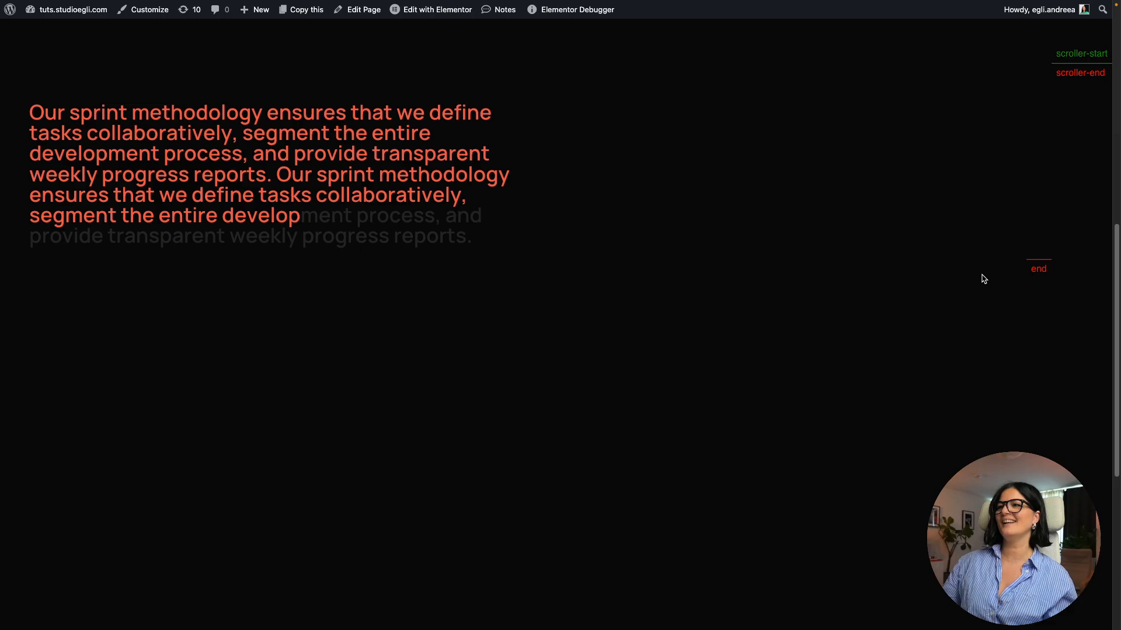
{"action": "scroll", "scroll_direction": "down", "scroll_amount": 3}
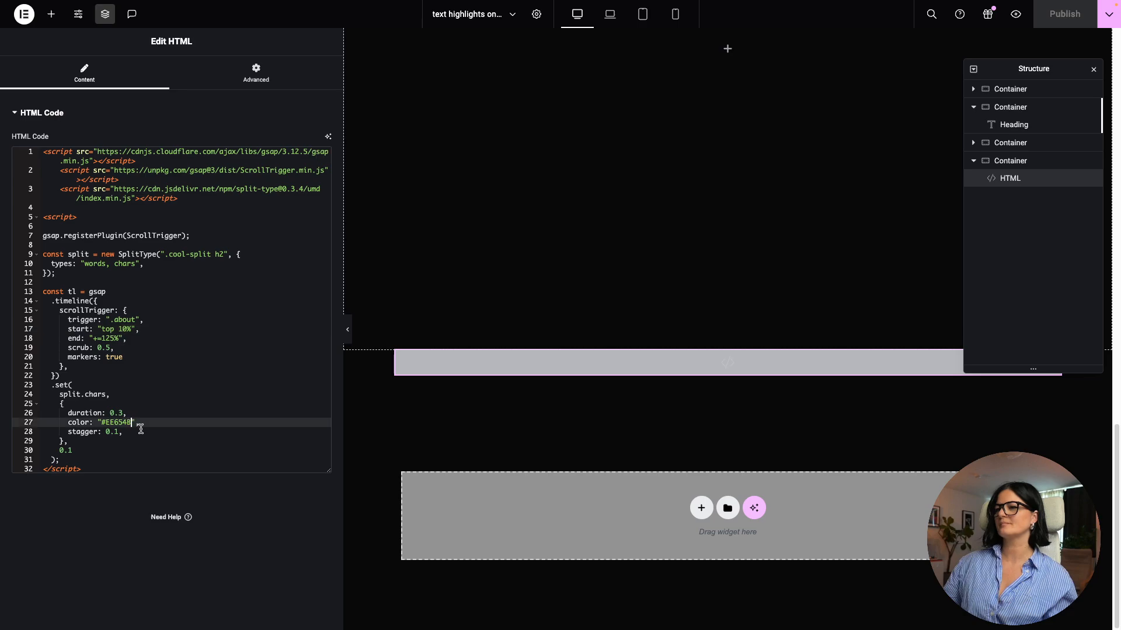
Replace the #EE6548 highlight colour with 'white' in the HTML code
{"action": "key", "text": "Backspace"}
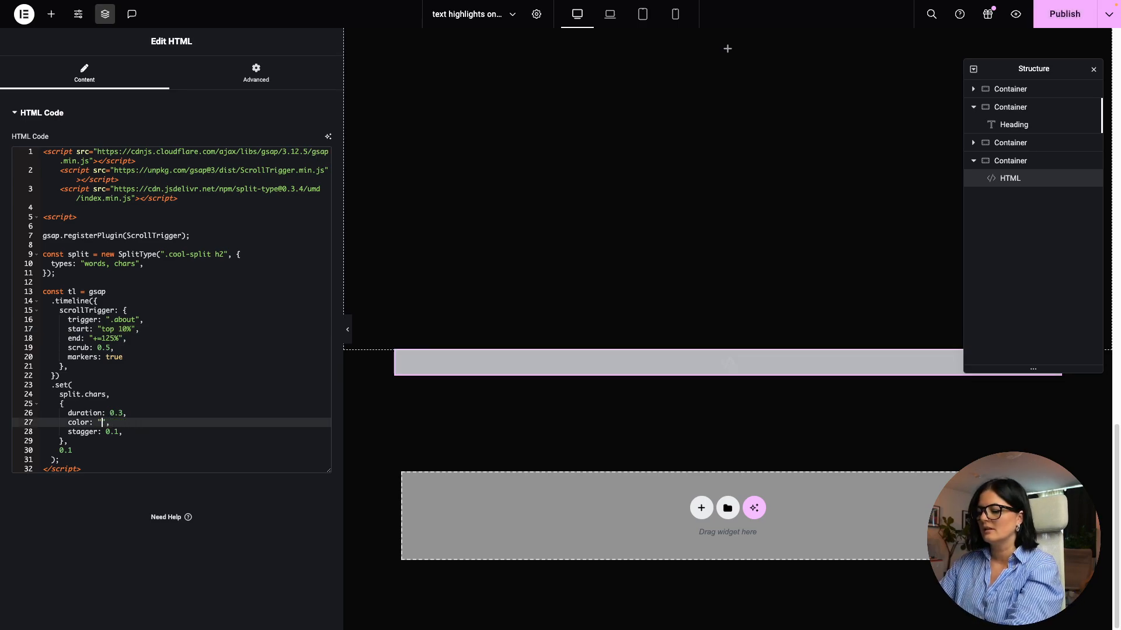
{"action": "type", "text": "white"}
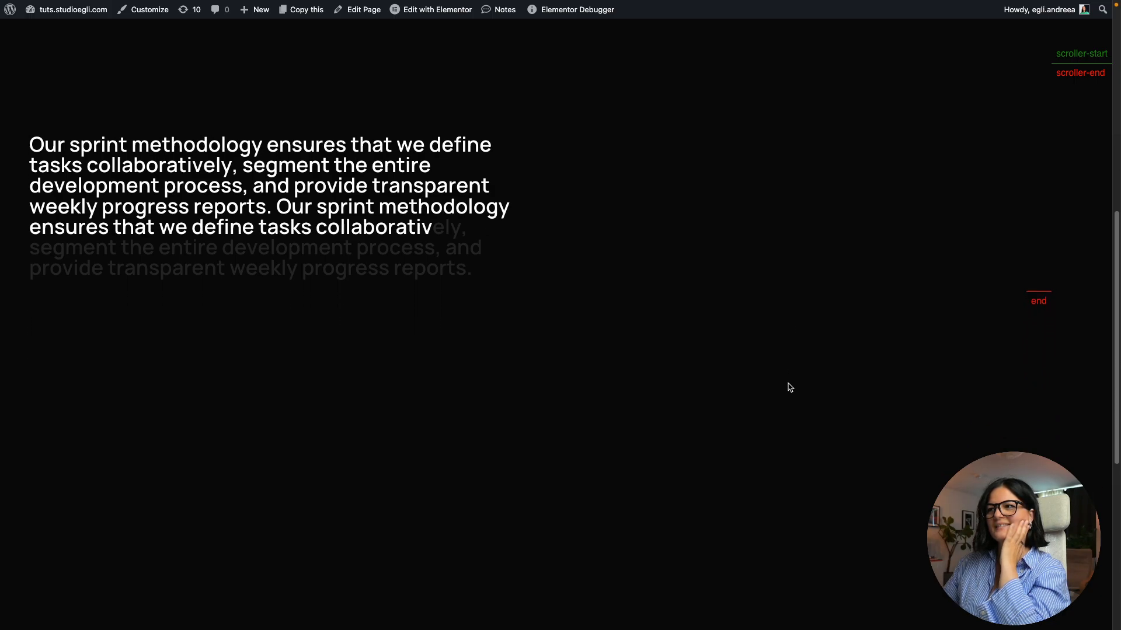
{"action": "scroll", "scroll_direction": "down", "scroll_amount": 3}
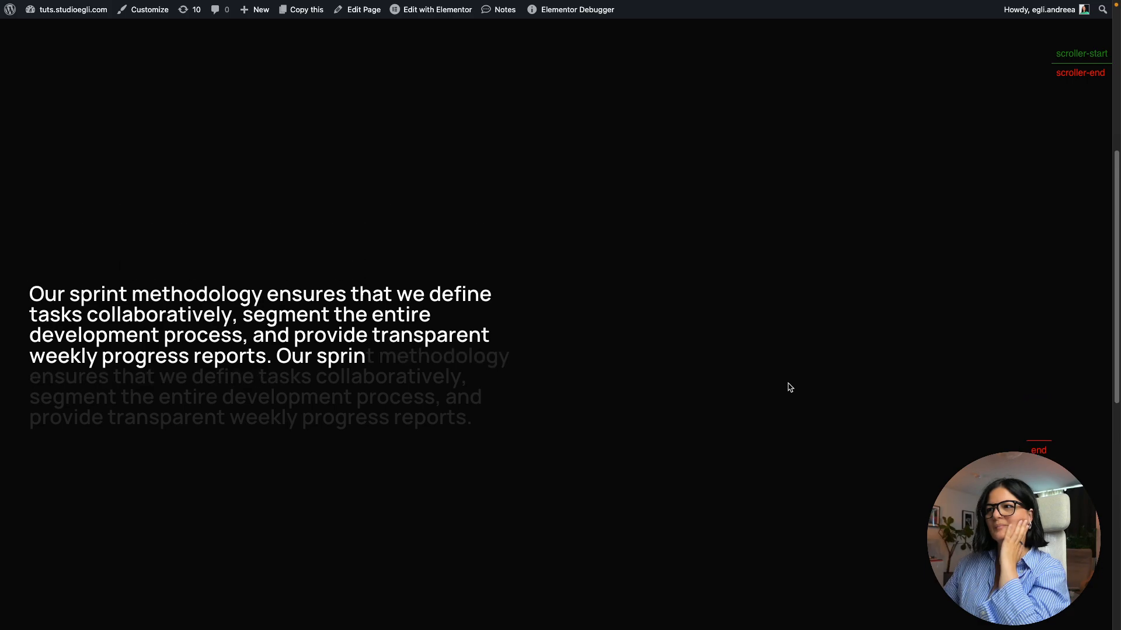